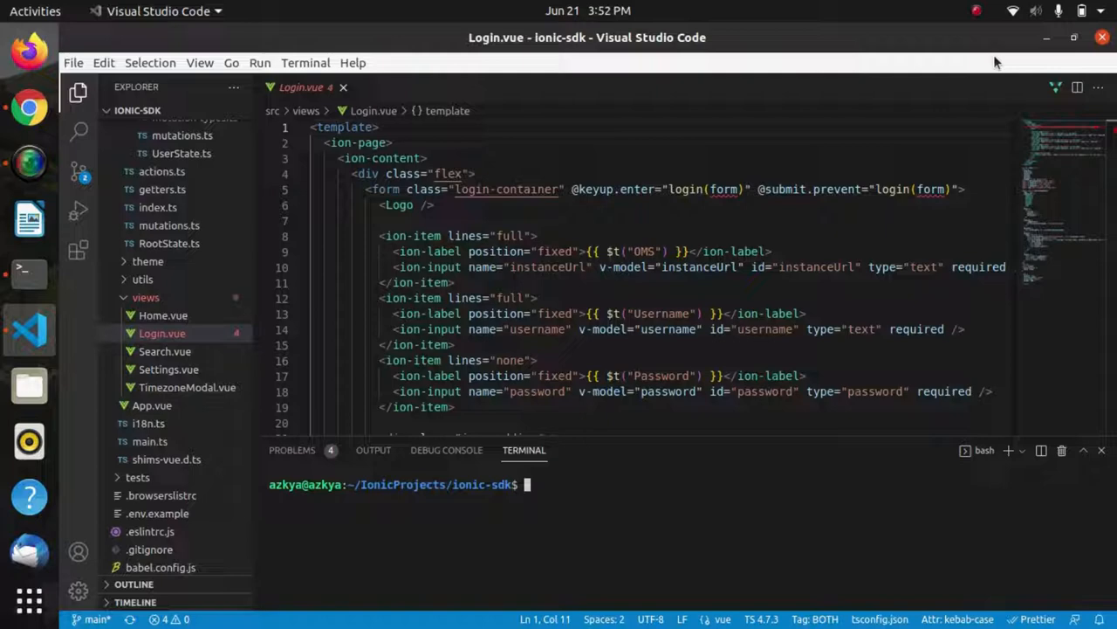
# - Run 'ionic serve' in the terminal to launch the app's login page
pyautogui.write('ionic')
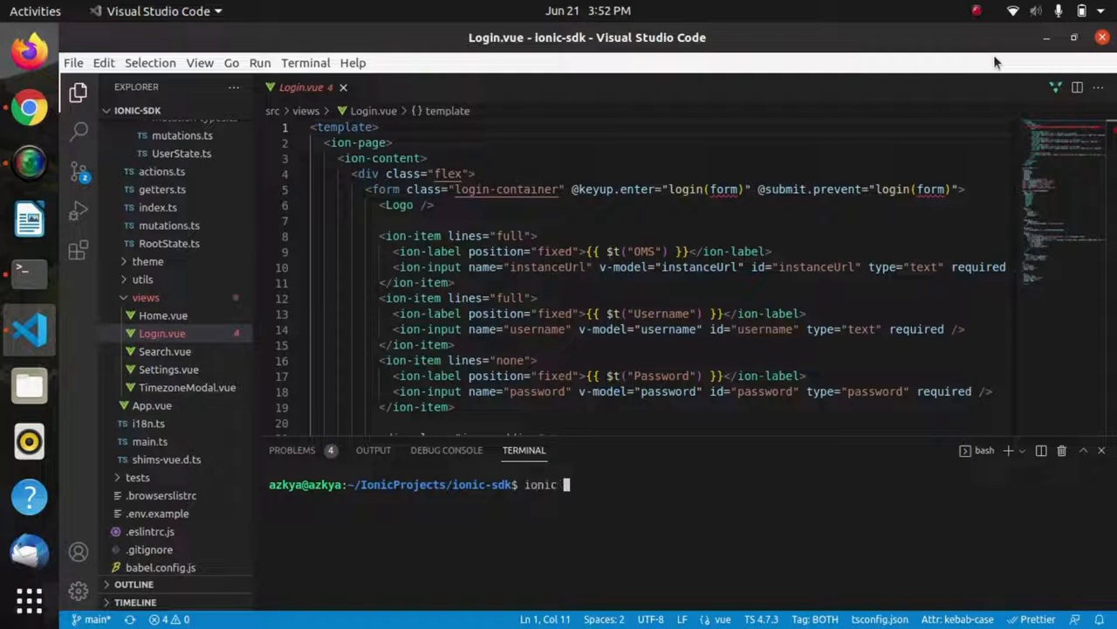
pyautogui.press('Return')
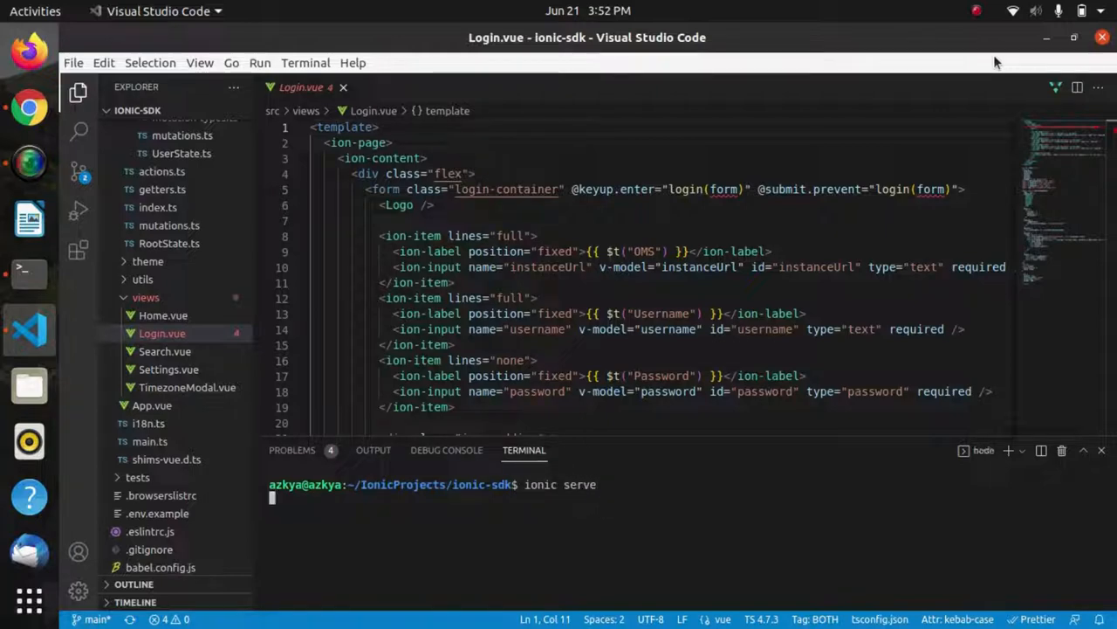
pyautogui.press('Return')
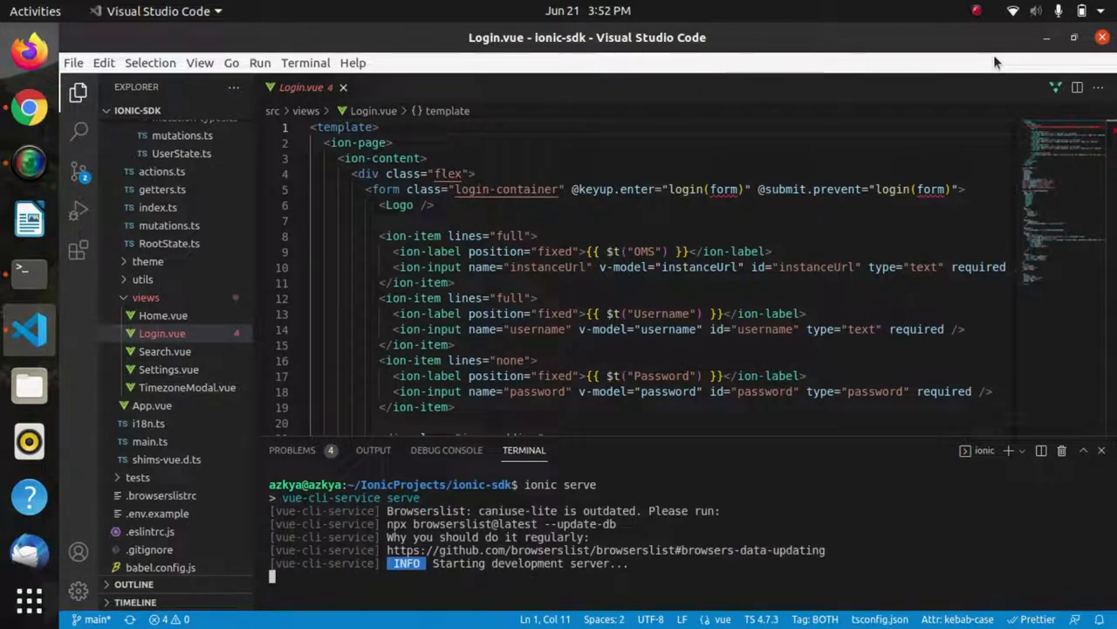
pyautogui.click(29, 107)
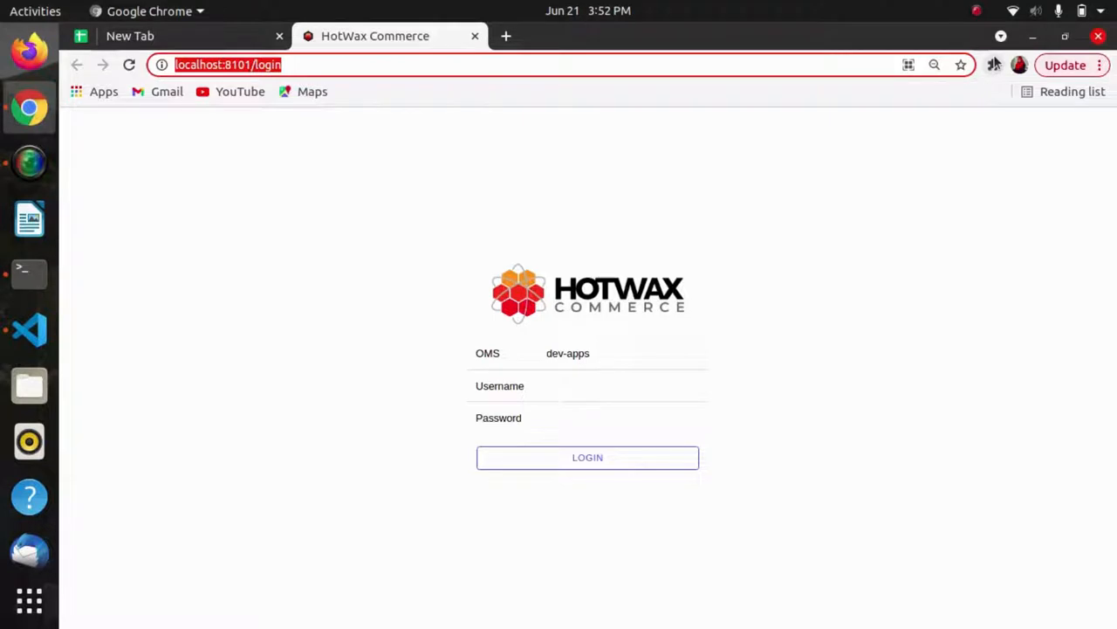
# - Open DevTools, enter the 'aar' credentials and submit the login form
pyautogui.press('F12')
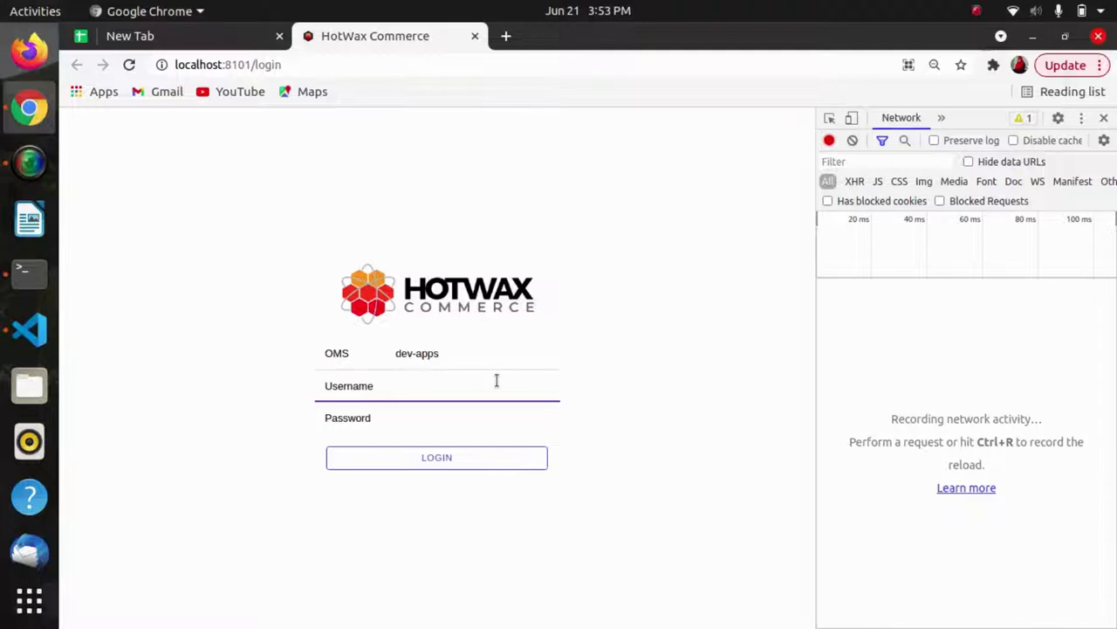
pyautogui.write('aaron.wagner')
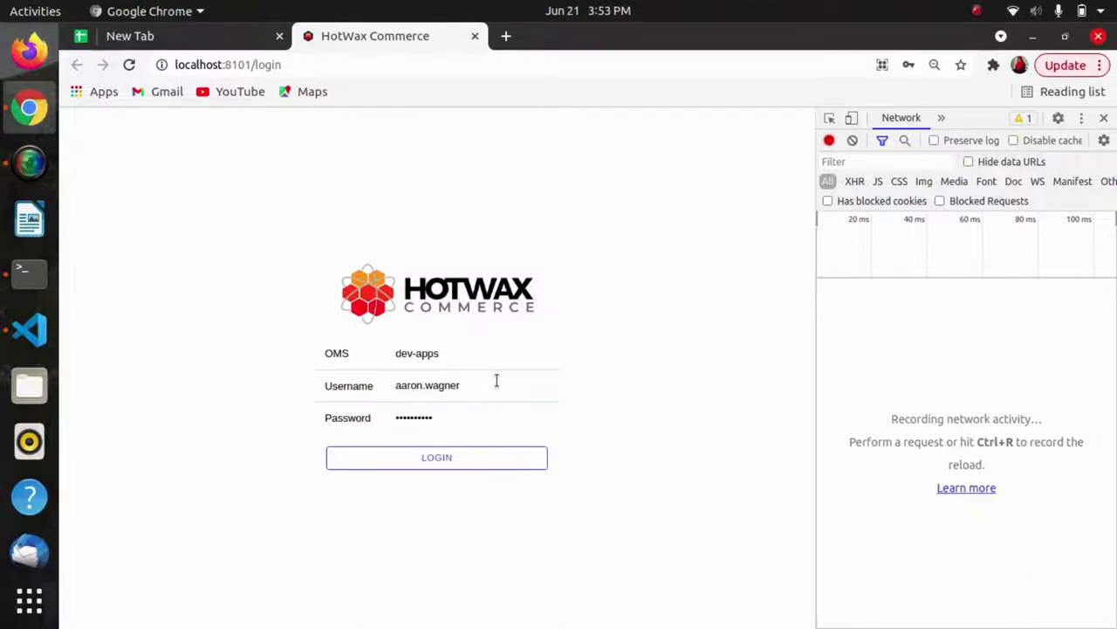
pyautogui.click(436, 457)
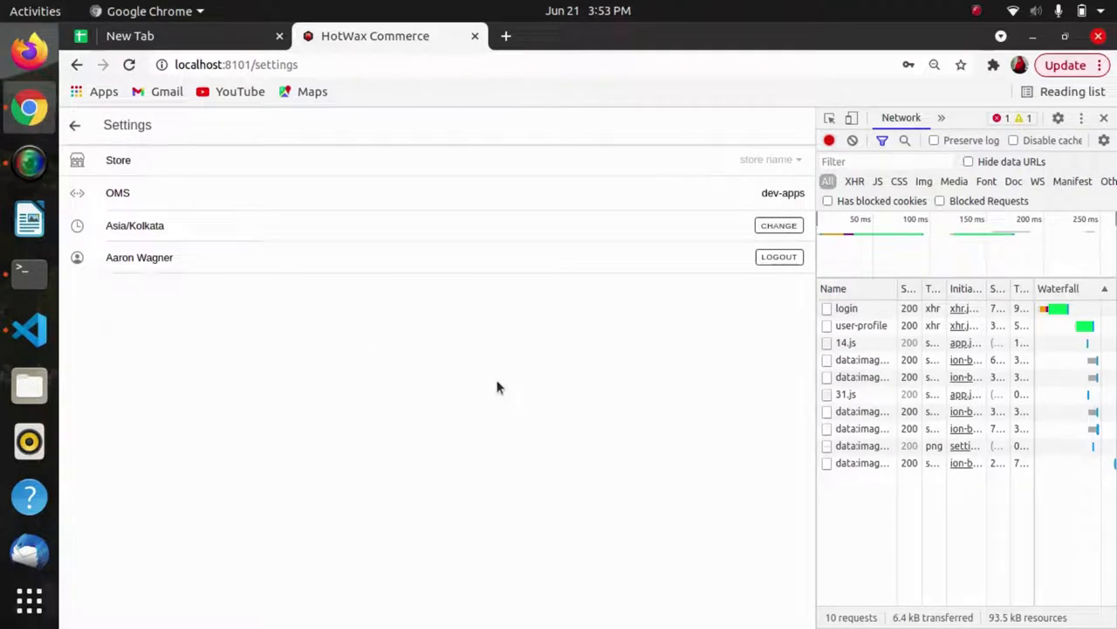
pyautogui.moveTo(746, 324)
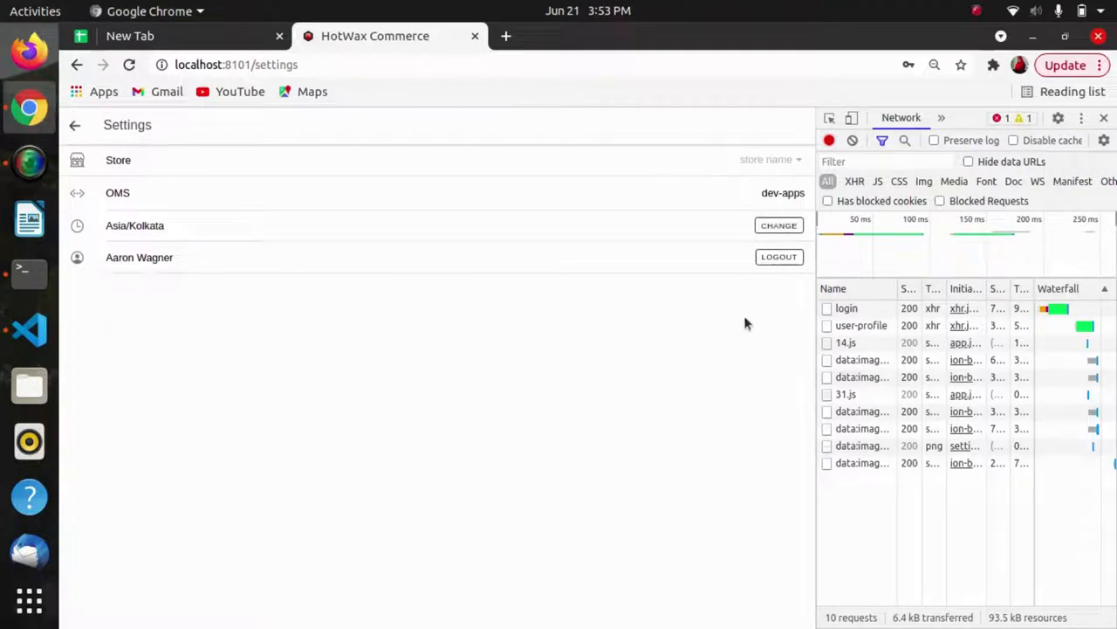
# - Inspect the recorded login request's token response, then switch back to VS Code
pyautogui.click(846, 308)
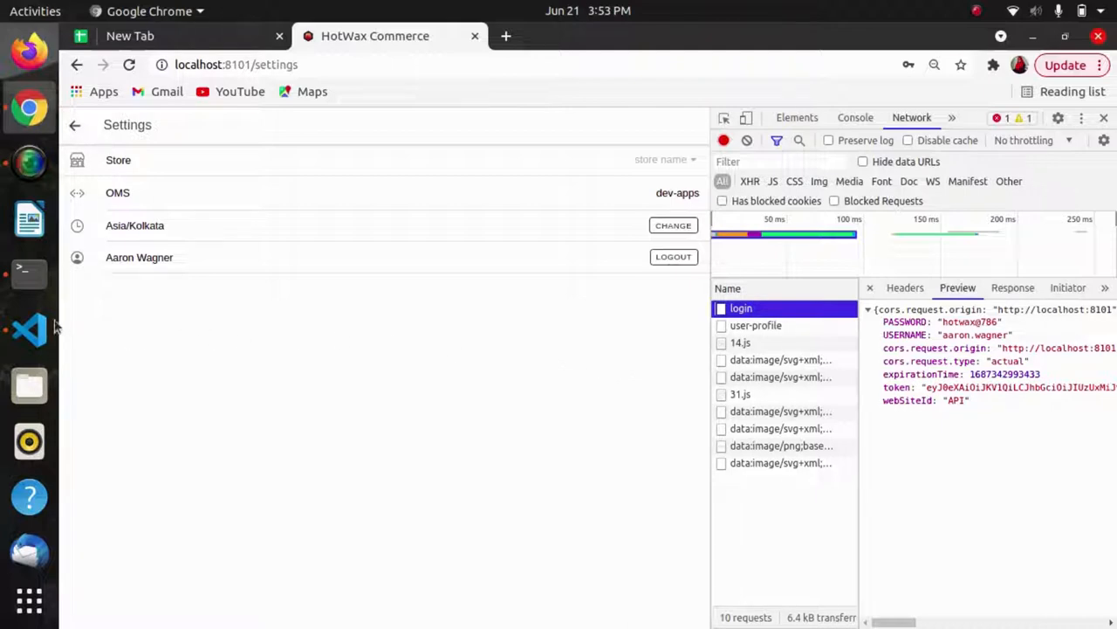
pyautogui.click(28, 330)
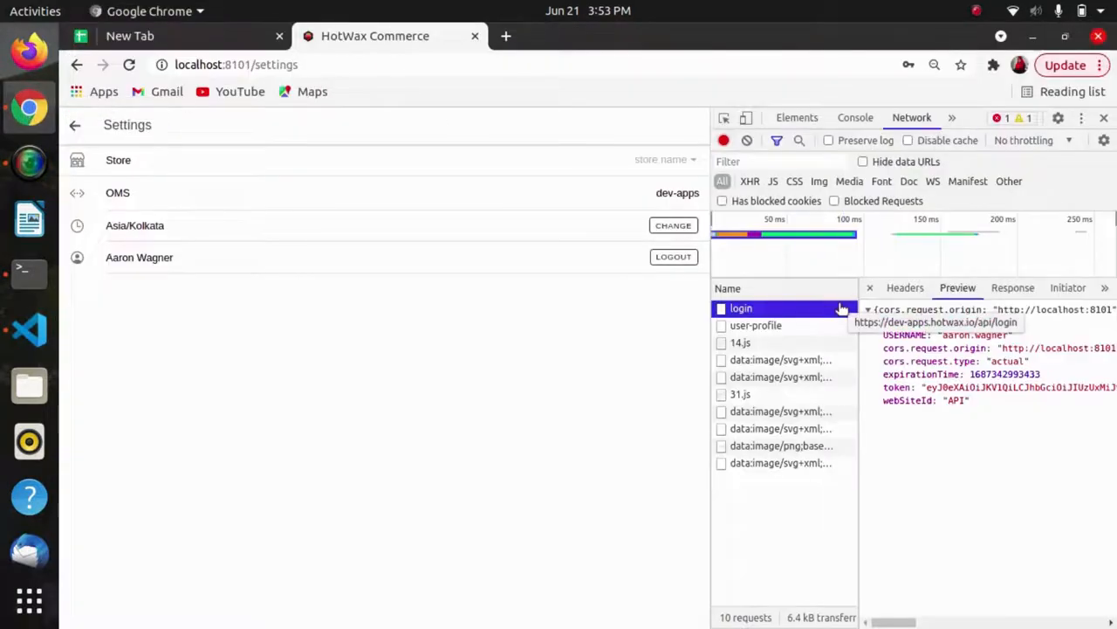
pyautogui.moveTo(356, 337)
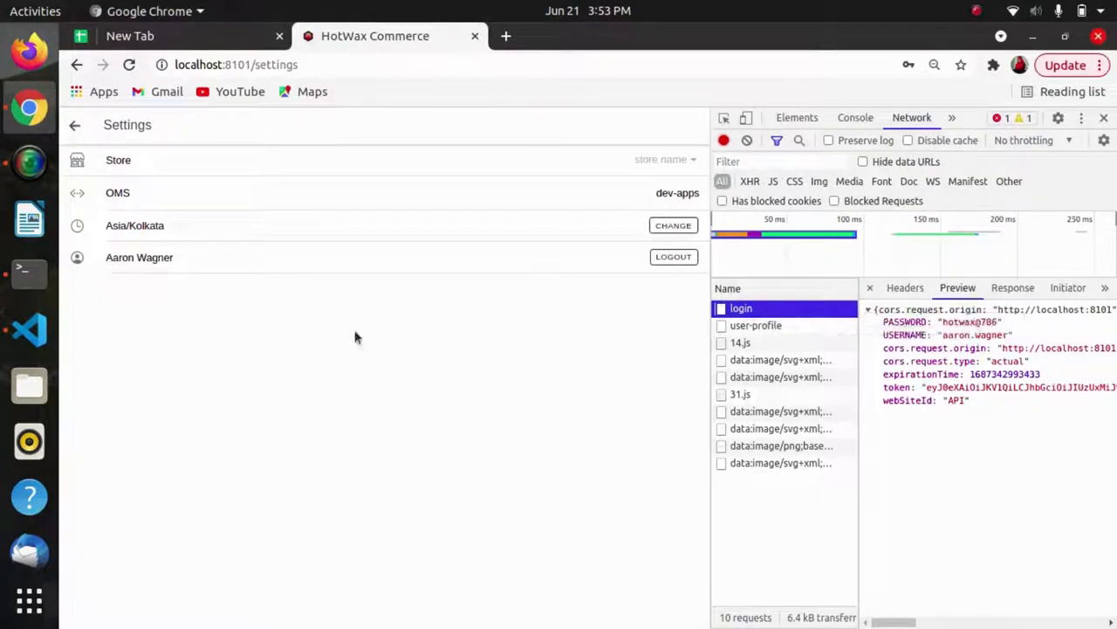
pyautogui.click(29, 330)
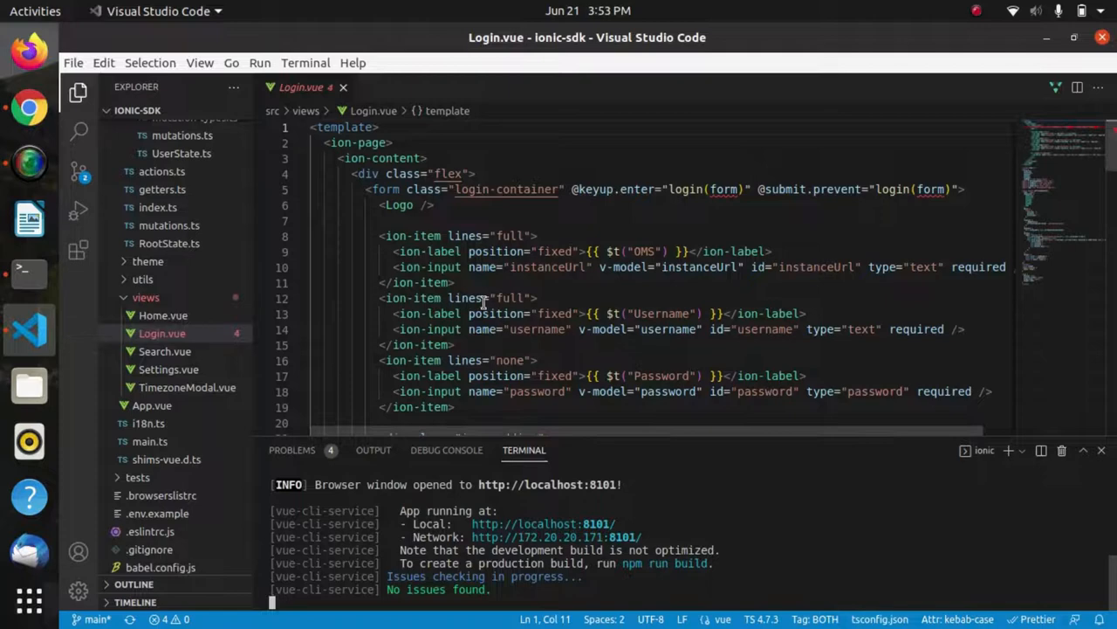
pyautogui.moveTo(467, 298)
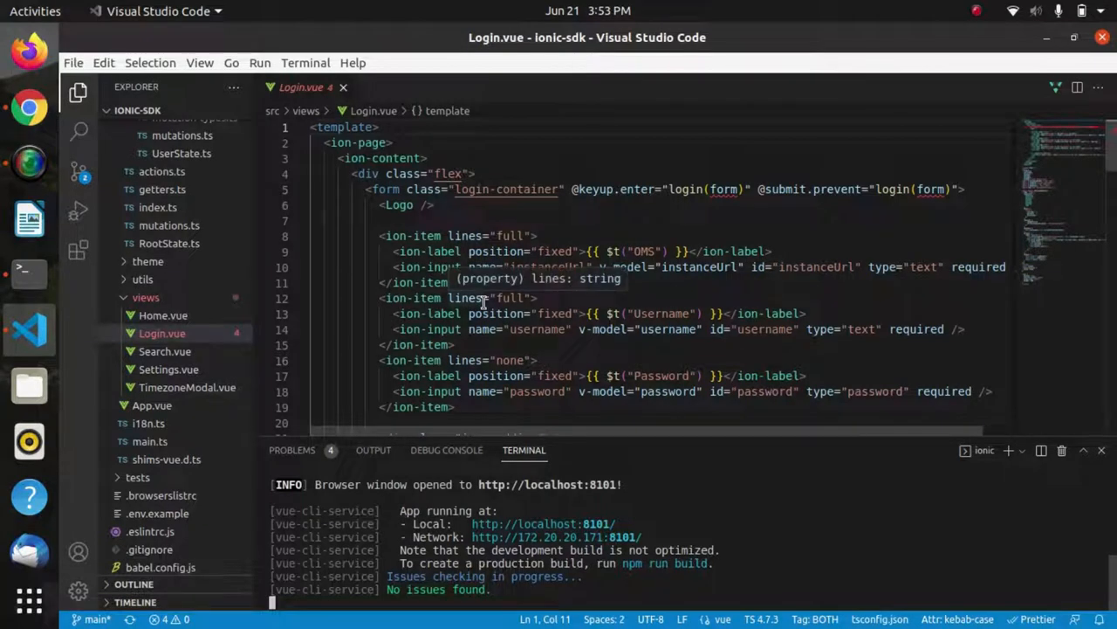
pyautogui.moveTo(161, 333)
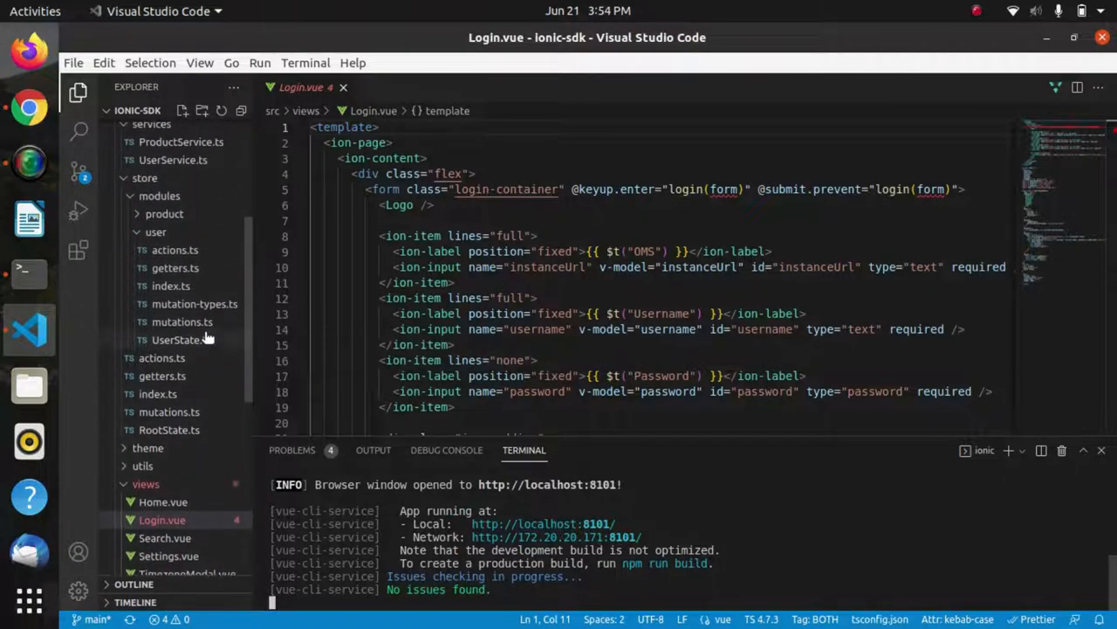
pyautogui.moveTo(171, 286)
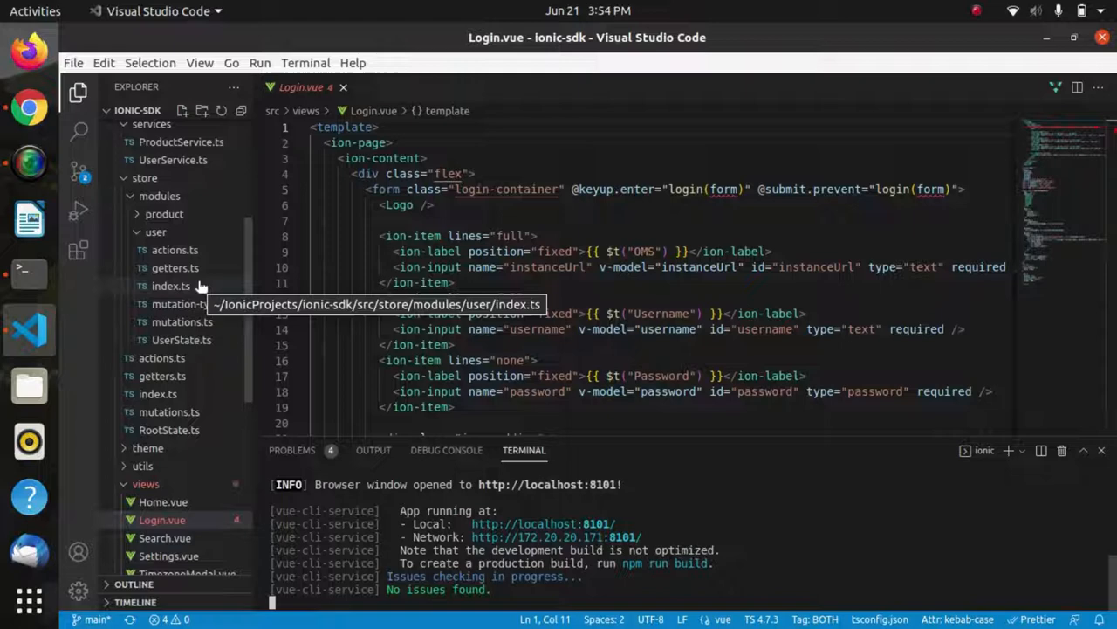
pyautogui.moveTo(240, 326)
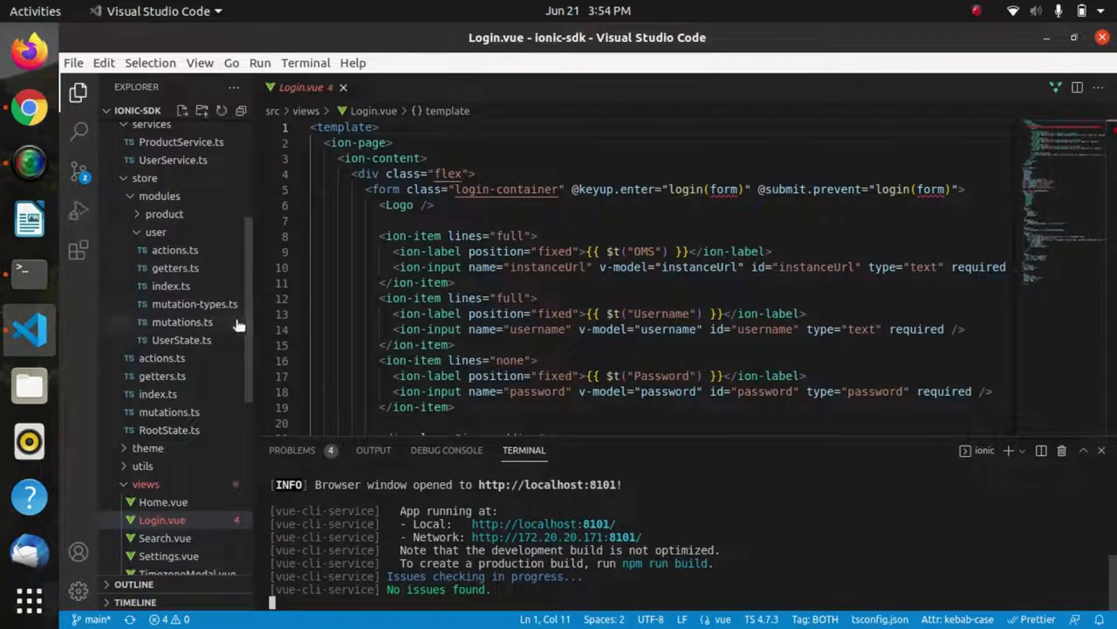
pyautogui.moveTo(174, 250)
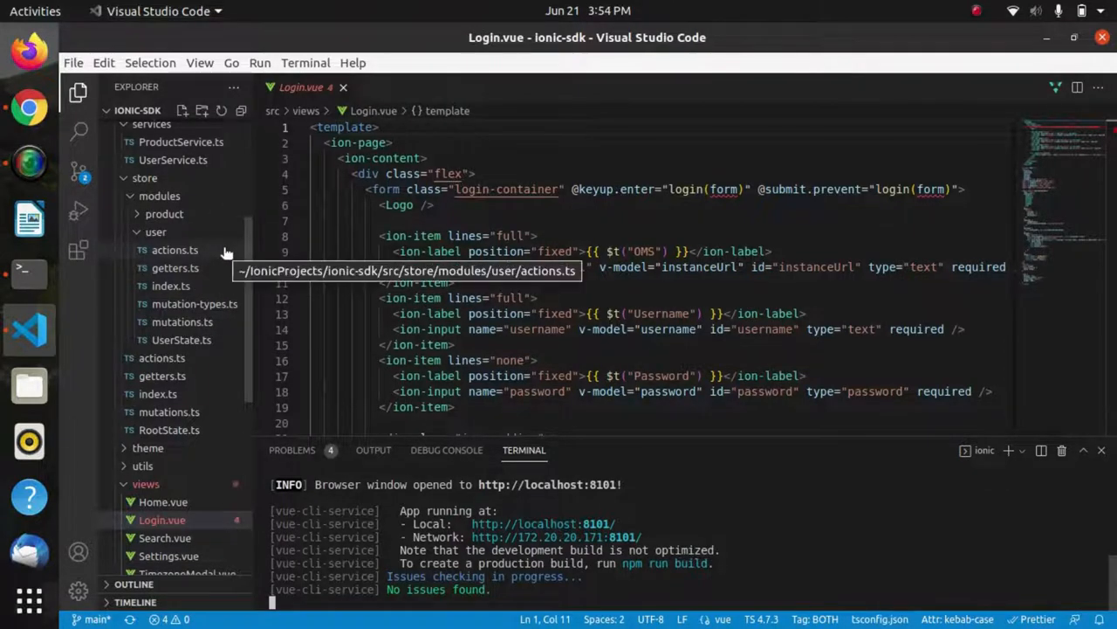
pyautogui.moveTo(201, 253)
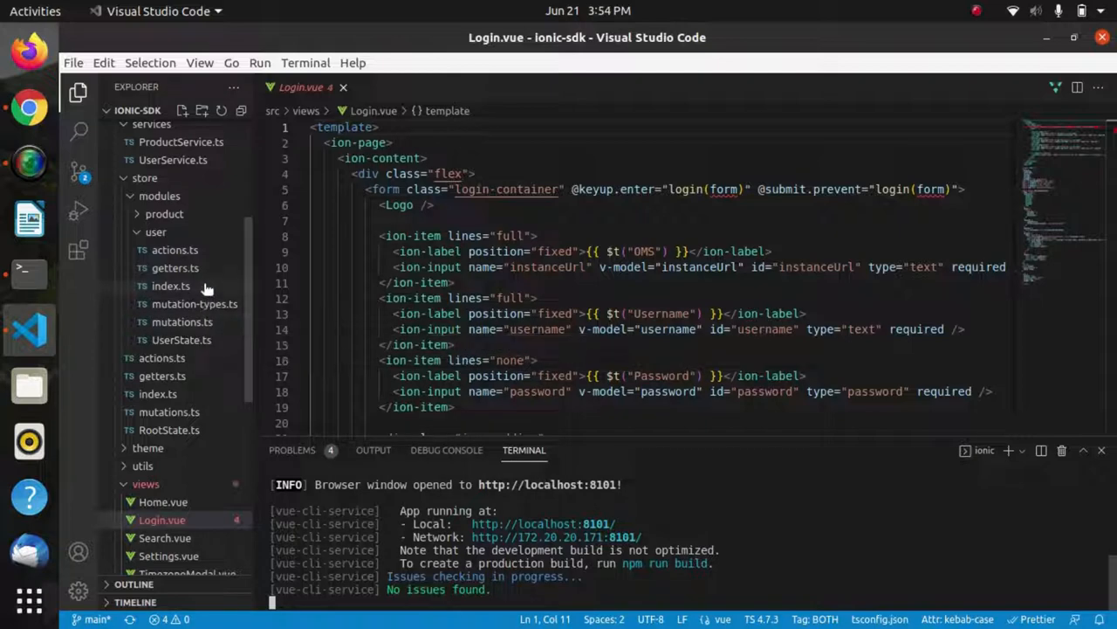
pyautogui.moveTo(172, 286)
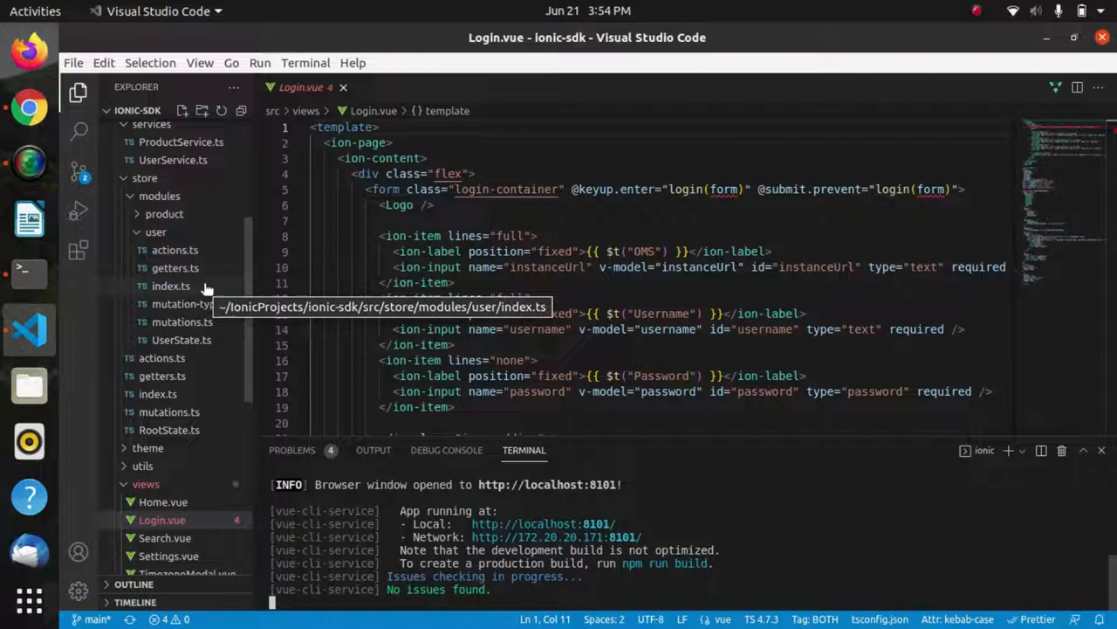
# - Open index.ts in store/modules/user to show the user state fields
pyautogui.click(170, 286)
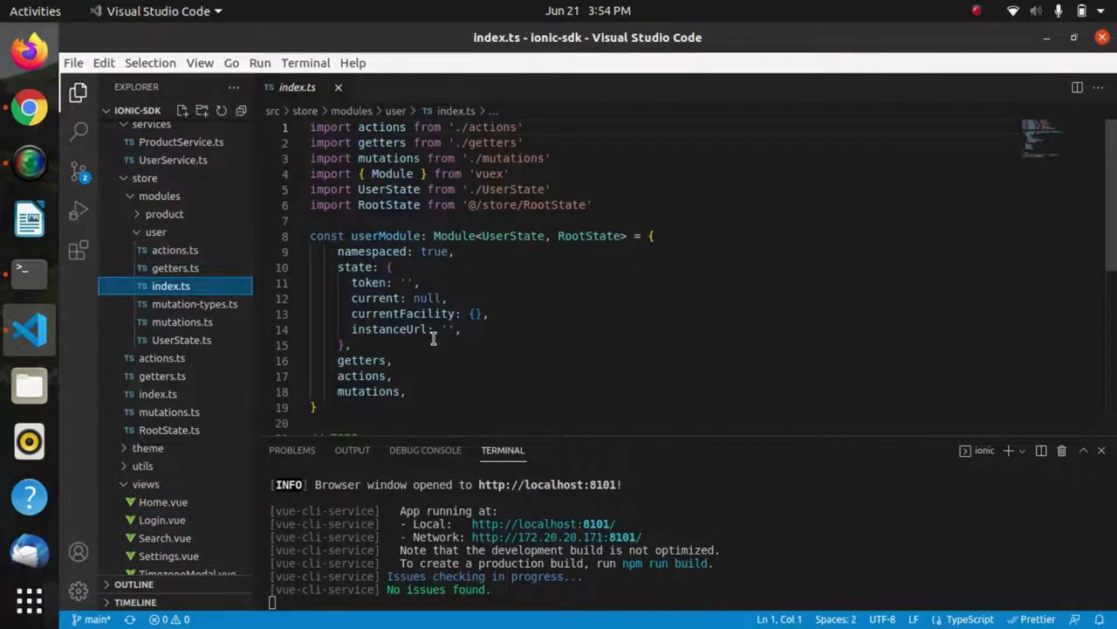
# - Scroll the Explorer to services and open UserService.ts
pyautogui.scroll(-3)
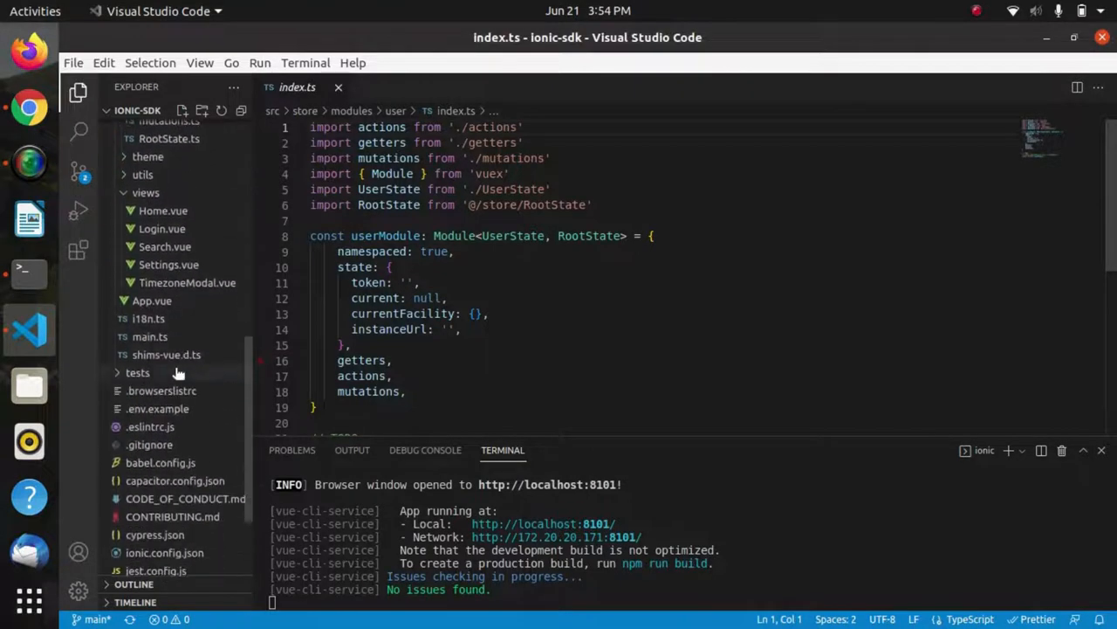
pyautogui.moveTo(137, 372)
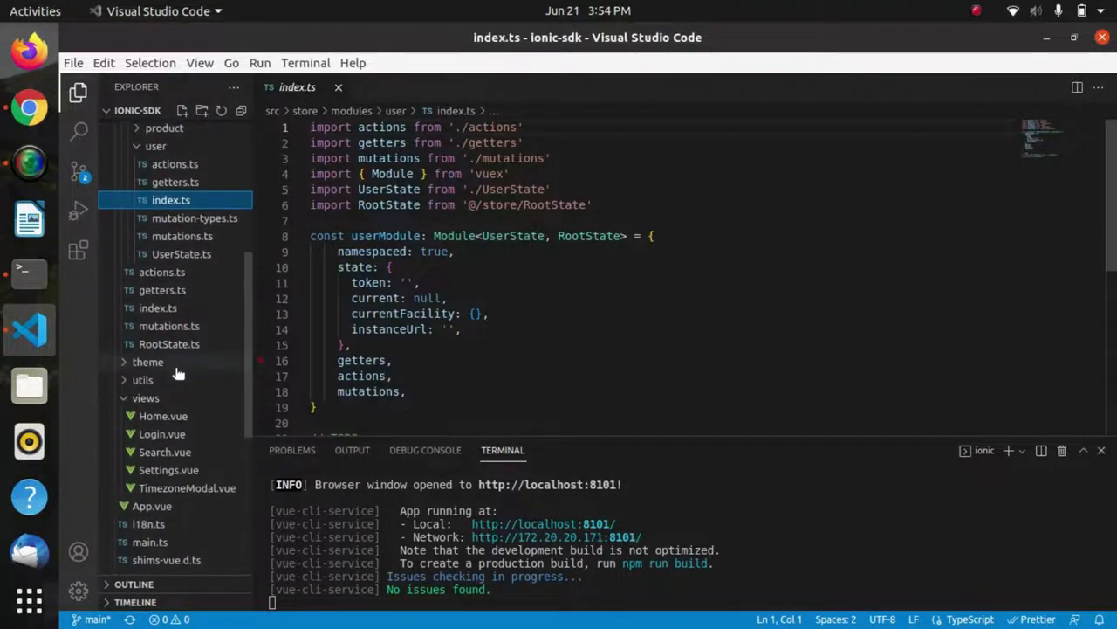
pyautogui.scroll(3)
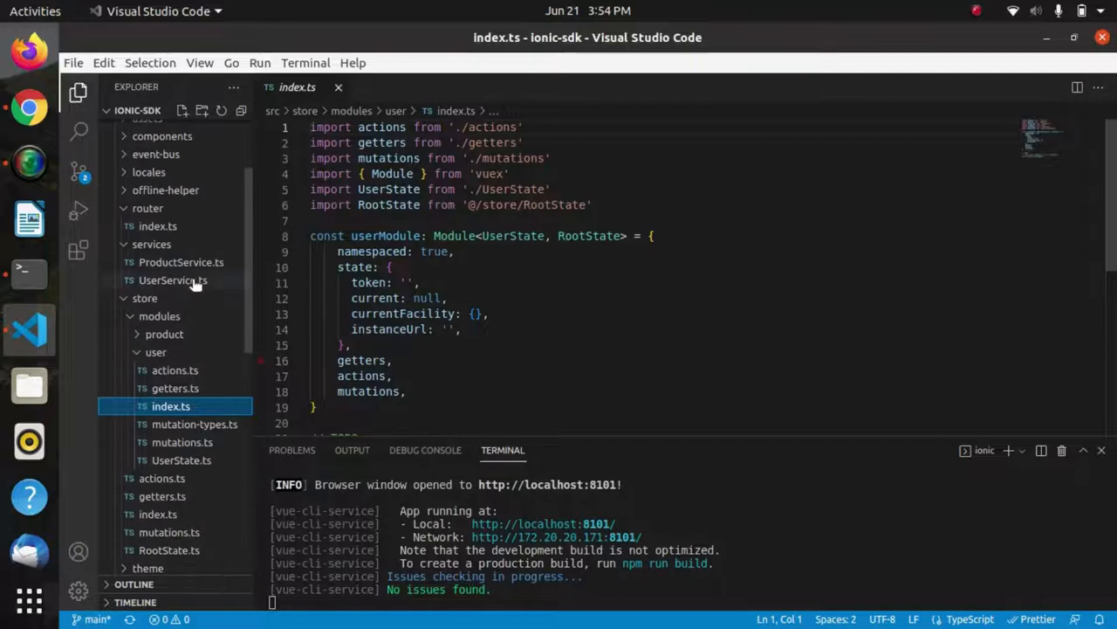
pyautogui.click(173, 280)
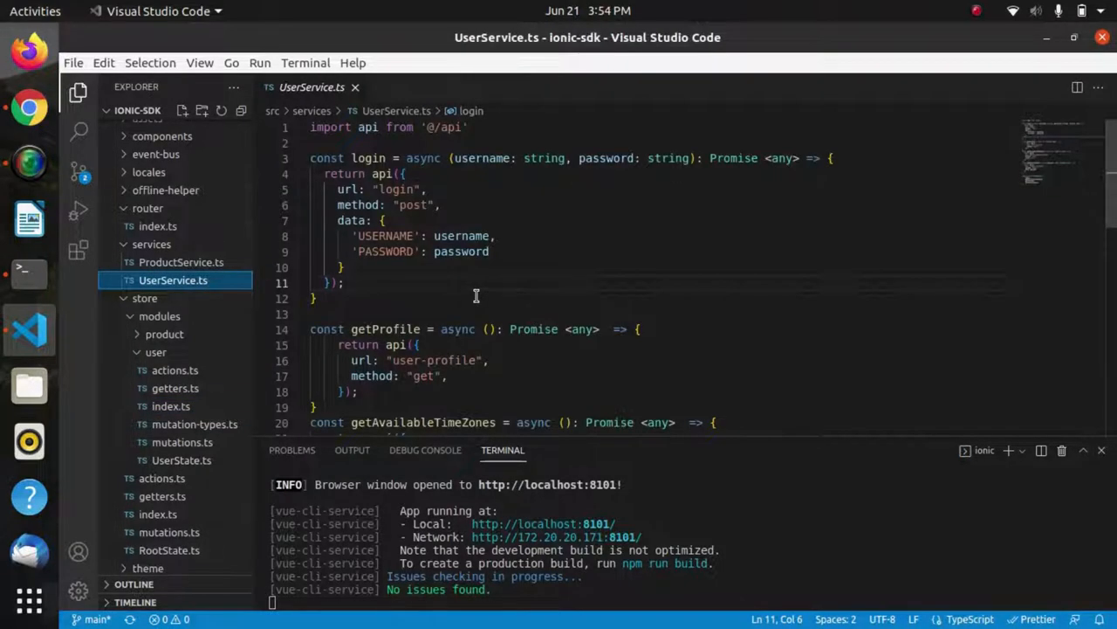
pyautogui.moveTo(424, 164)
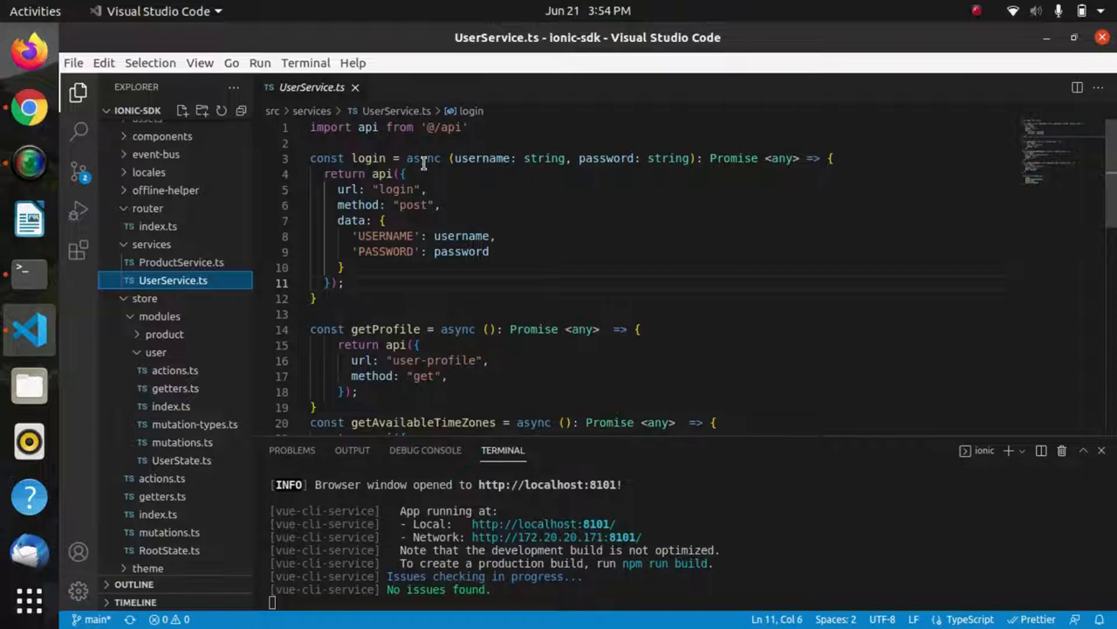
pyautogui.moveTo(367, 236)
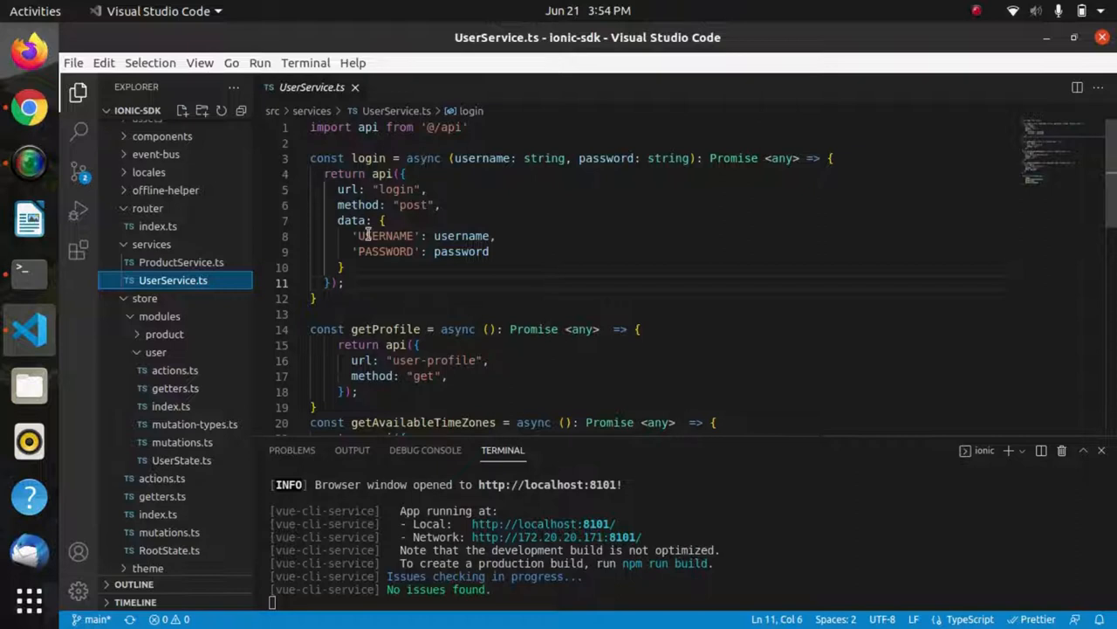
pyautogui.moveTo(473, 287)
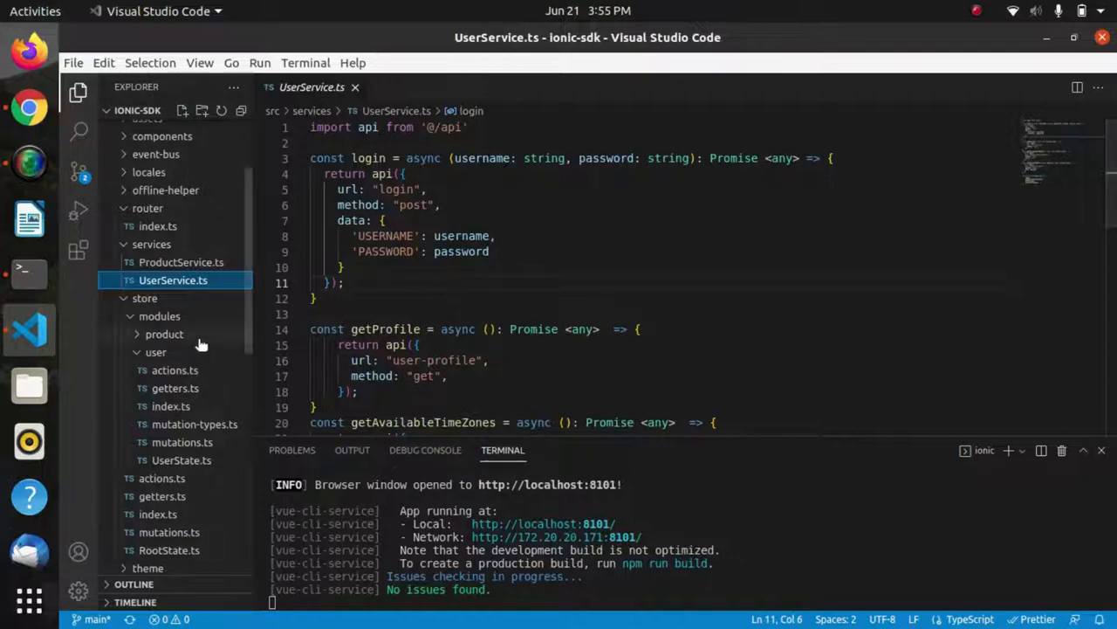
# - Reopen Login.vue from the views folder
pyautogui.click(161, 420)
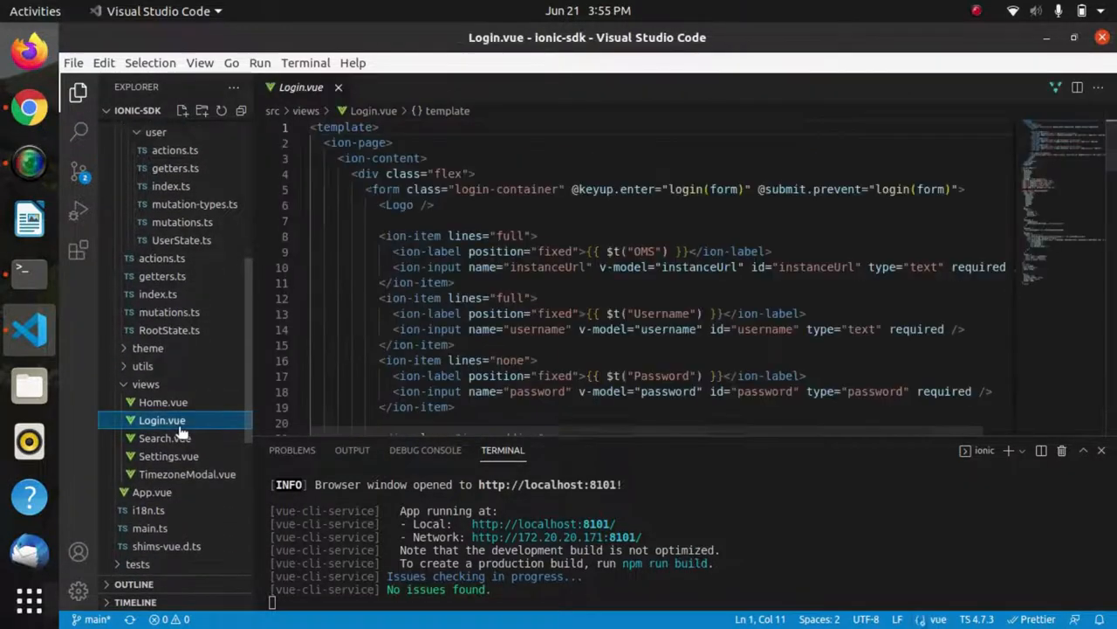
# - Scroll through Login.vue to the submit button and script block
pyautogui.scroll(-3)
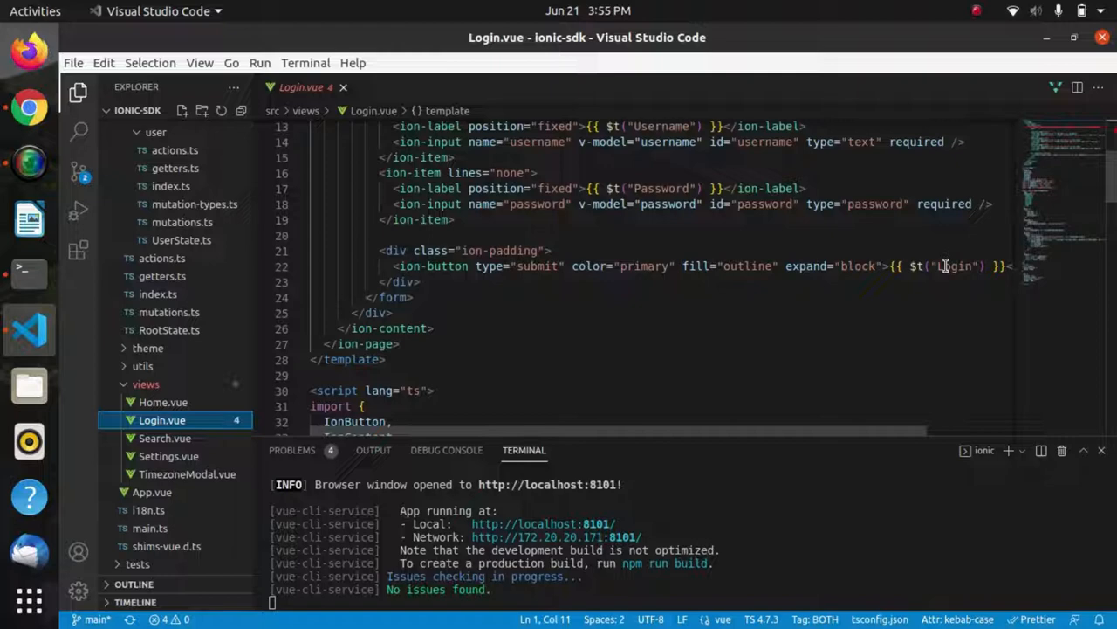
pyautogui.scroll(-3)
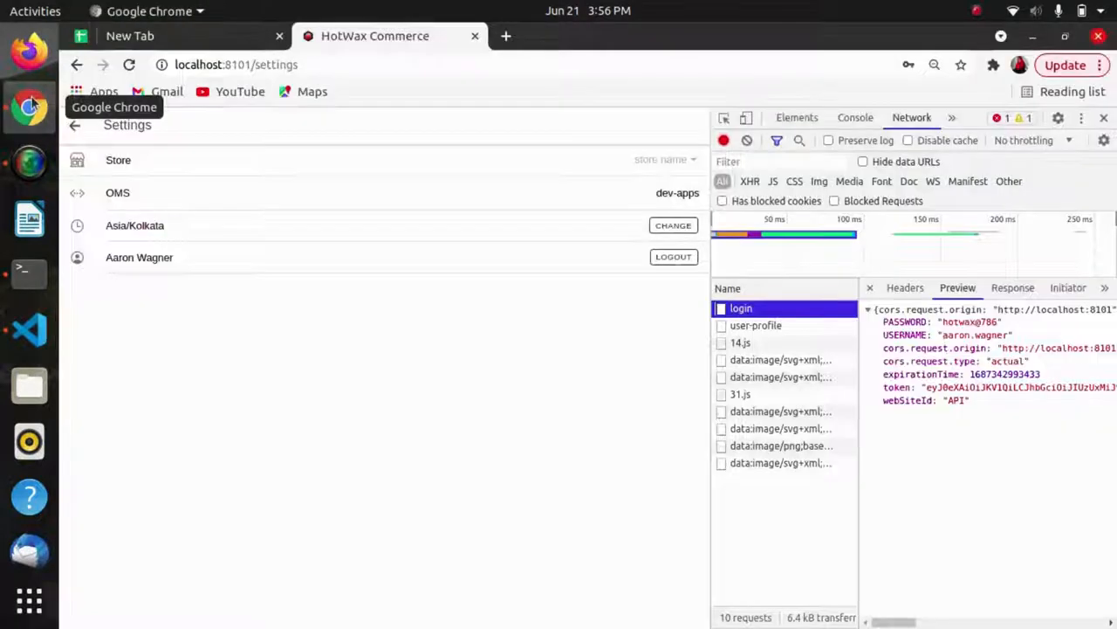
pyautogui.moveTo(48, 273)
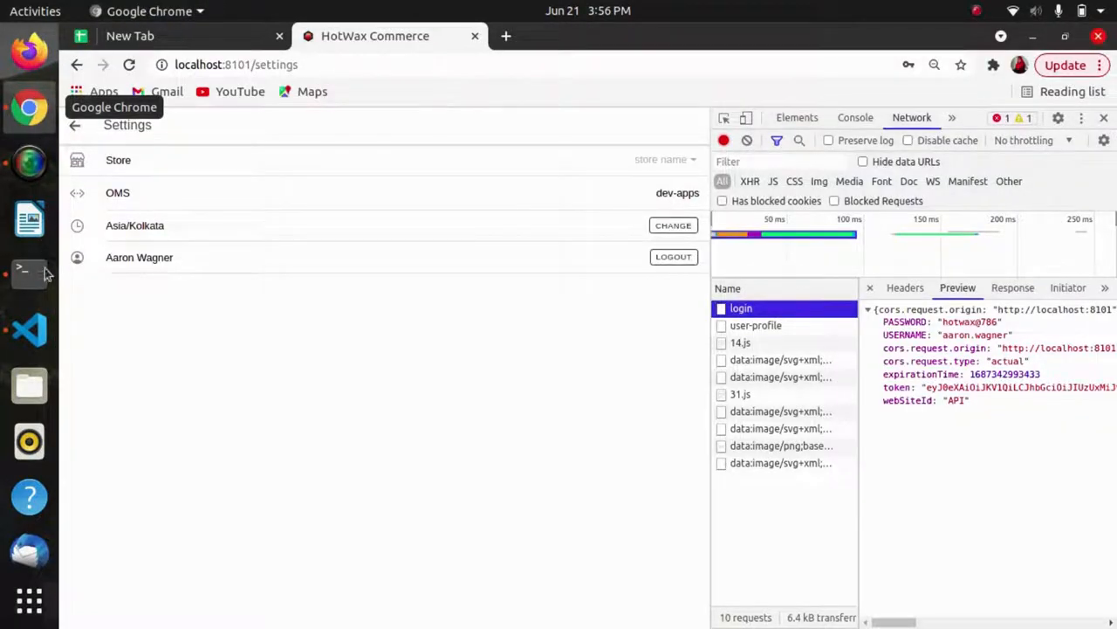
# - Open actions.ts and scroll to the login action committing the token
pyautogui.click(28, 330)
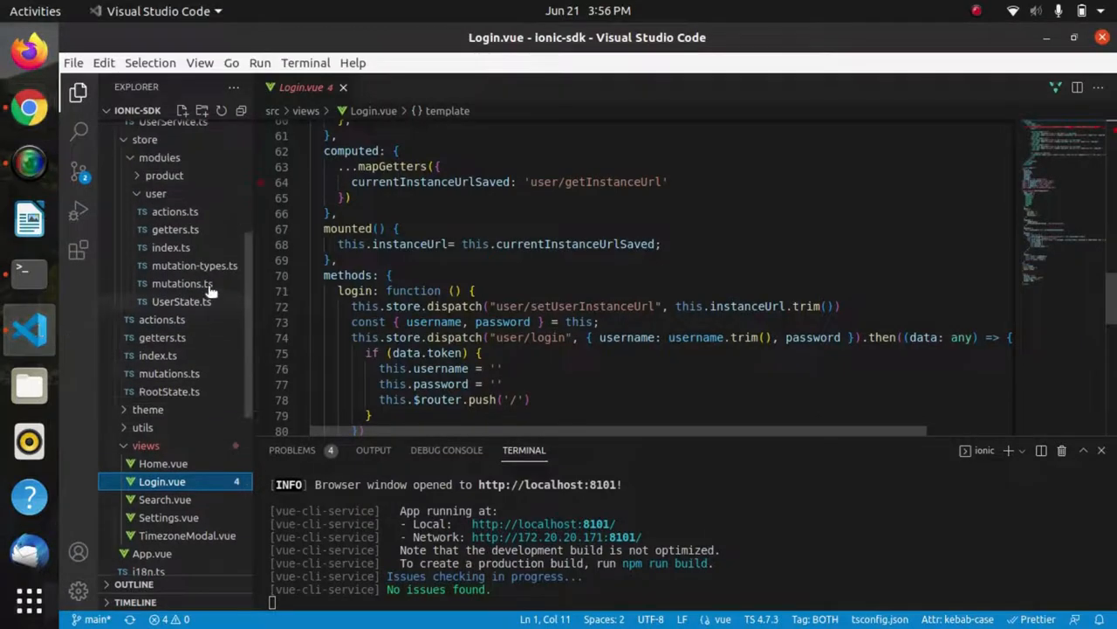
pyautogui.click(175, 211)
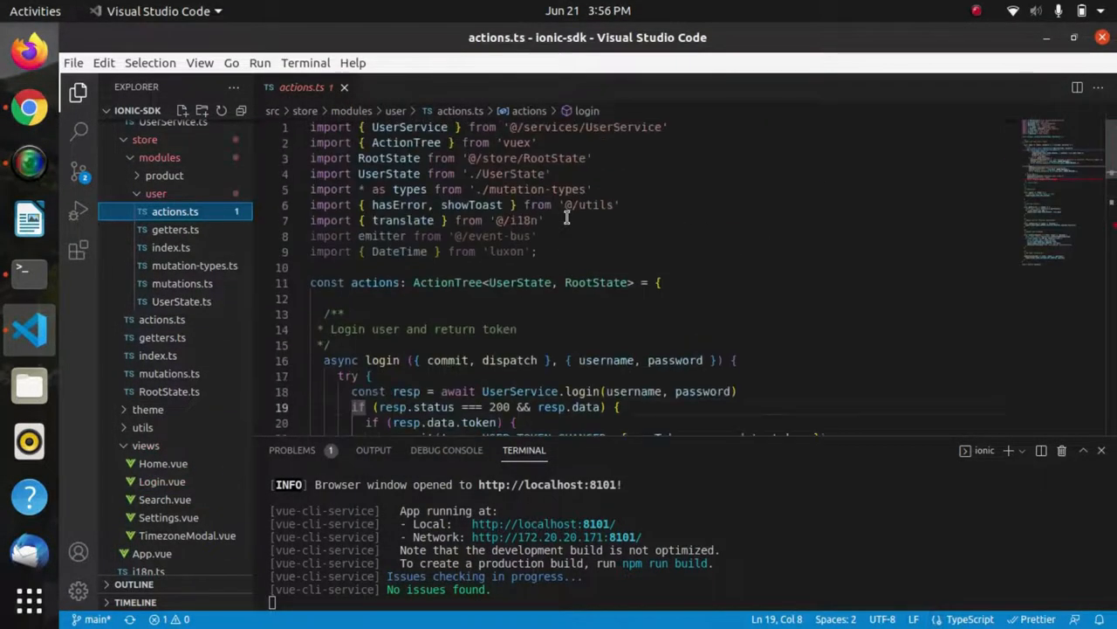
pyautogui.scroll(-3)
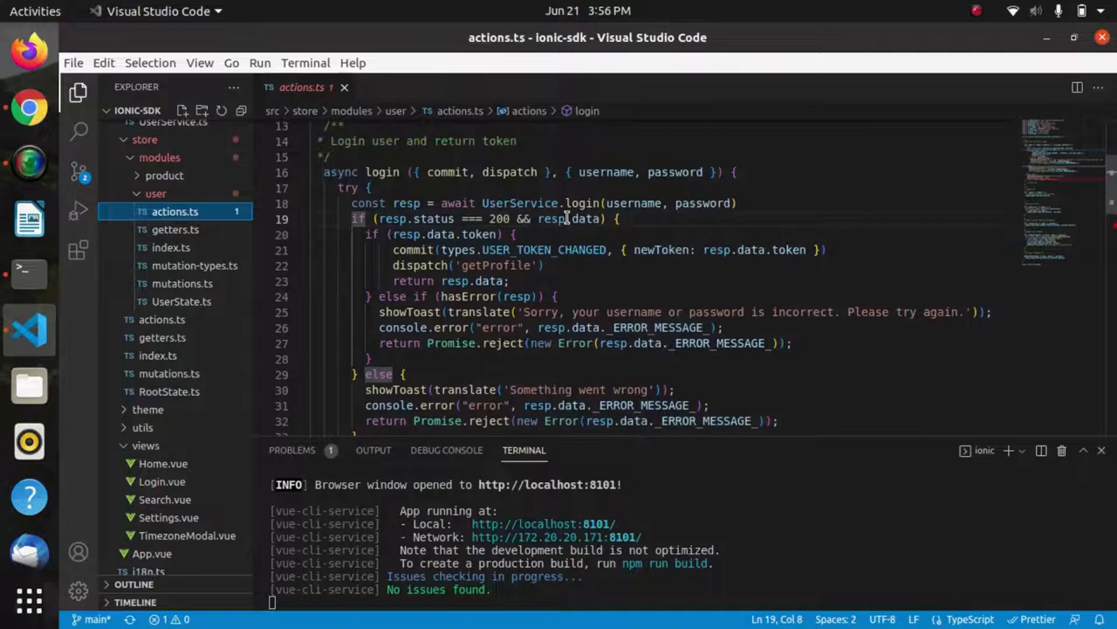
pyautogui.moveTo(447, 172)
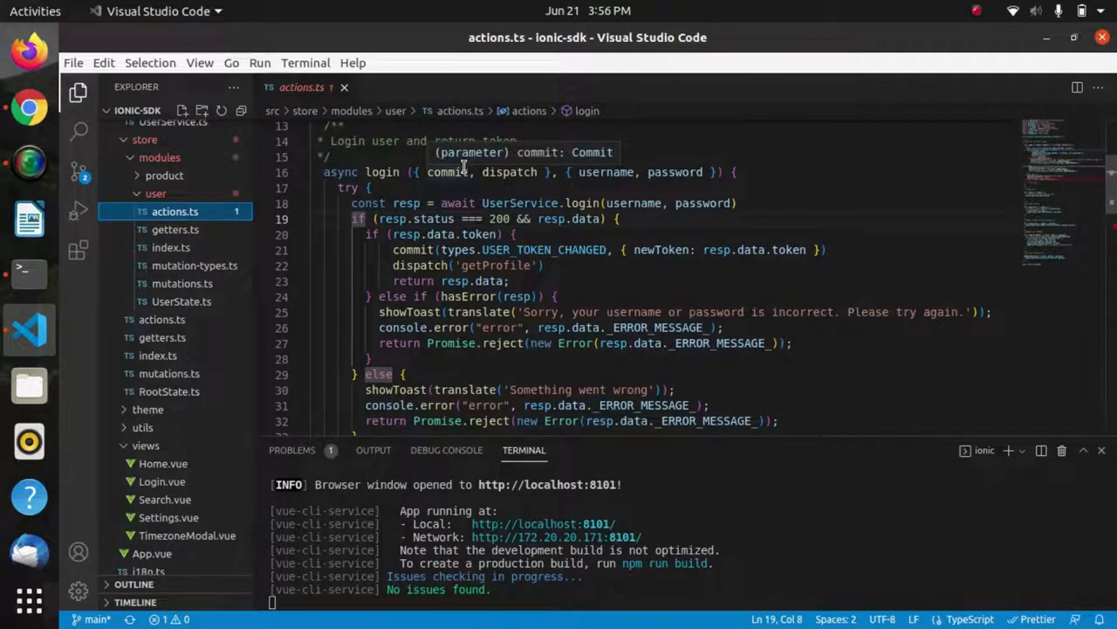
pyautogui.scroll(-3)
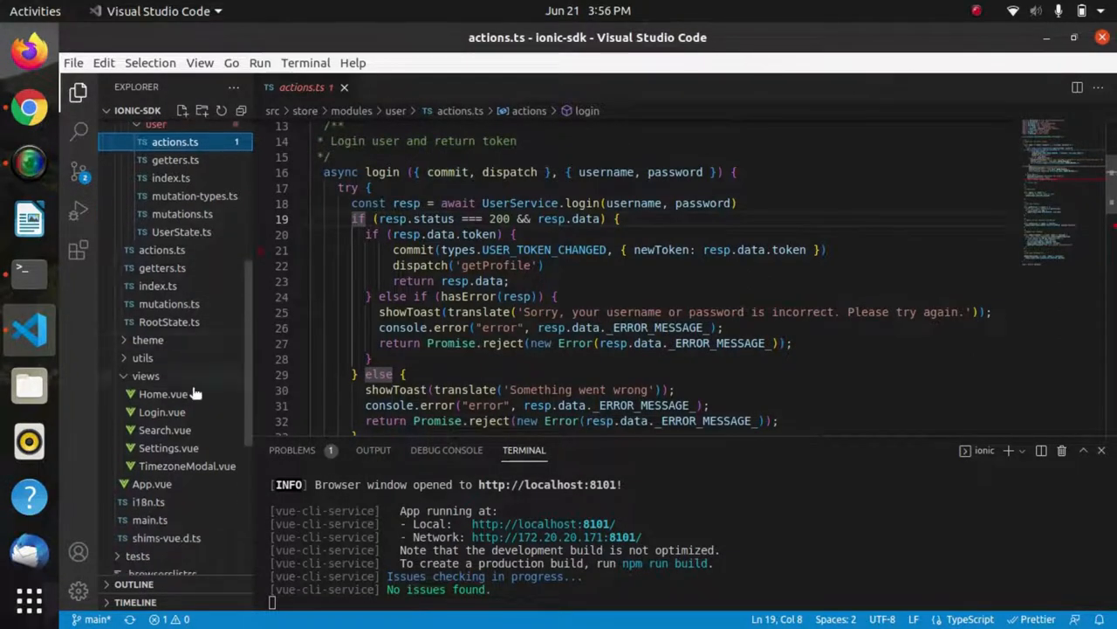
# - Open Login.vue and scroll to the login method dispatching user/login
pyautogui.click(161, 411)
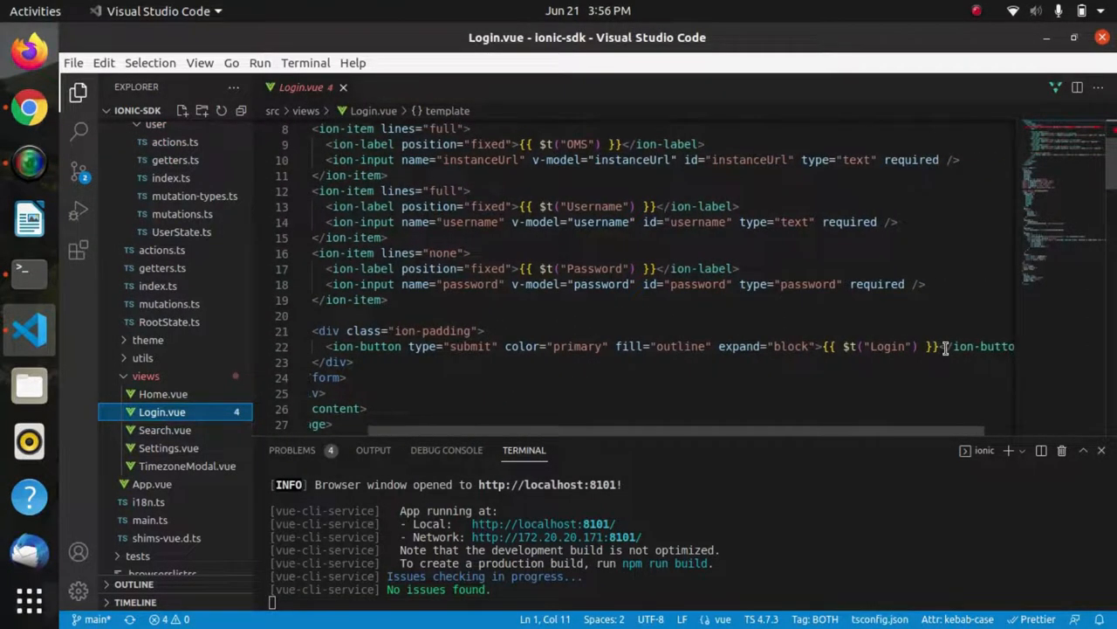
pyautogui.scroll(-3)
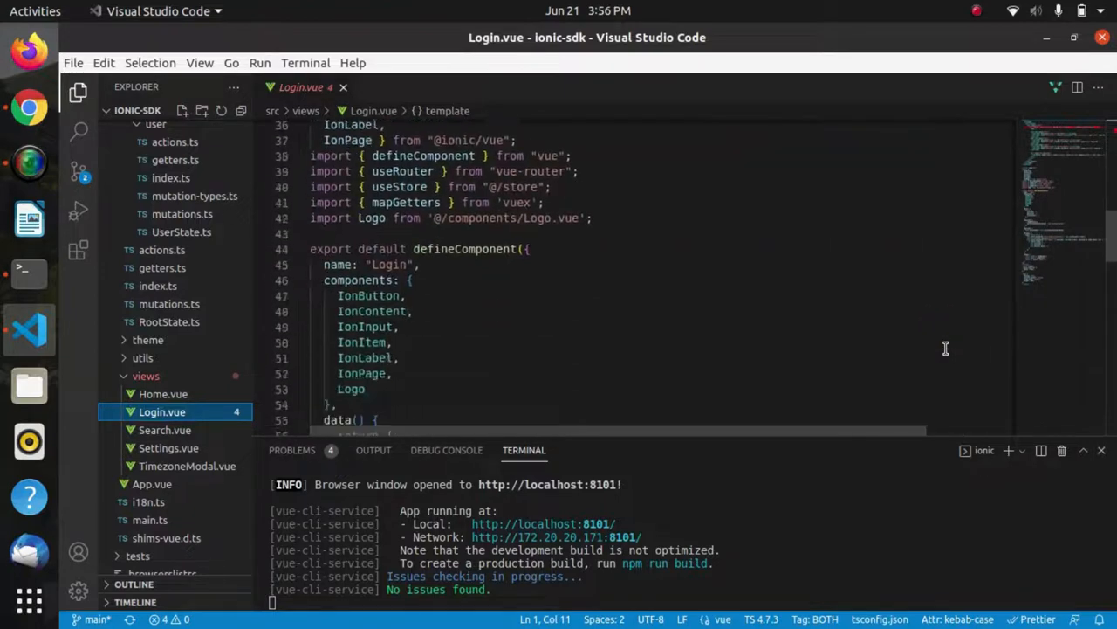
pyautogui.scroll(-3)
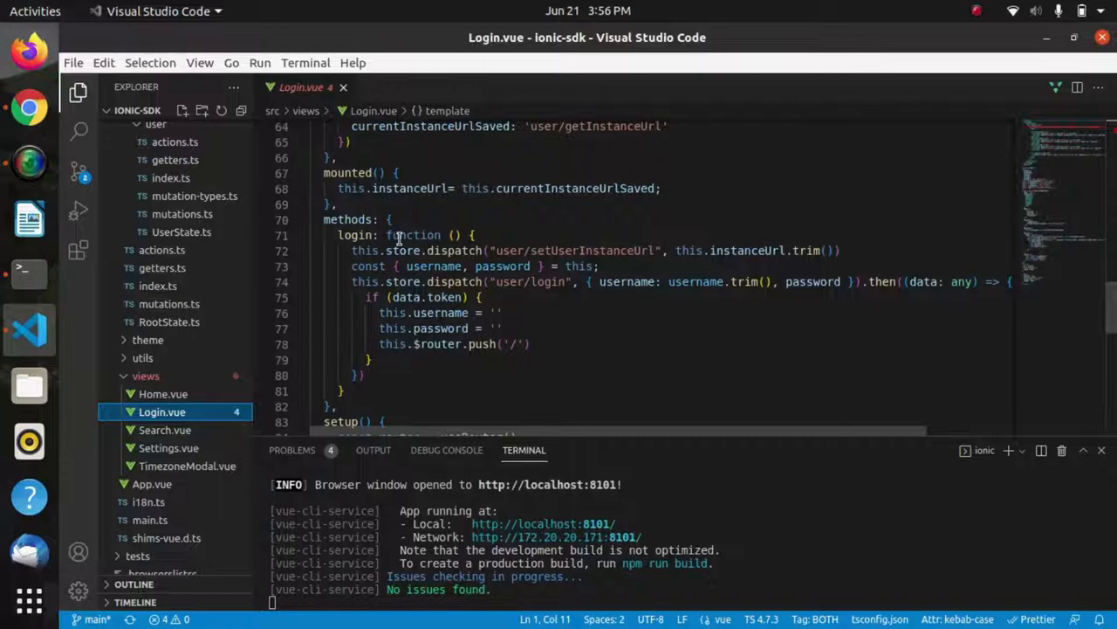
pyautogui.moveTo(529, 288)
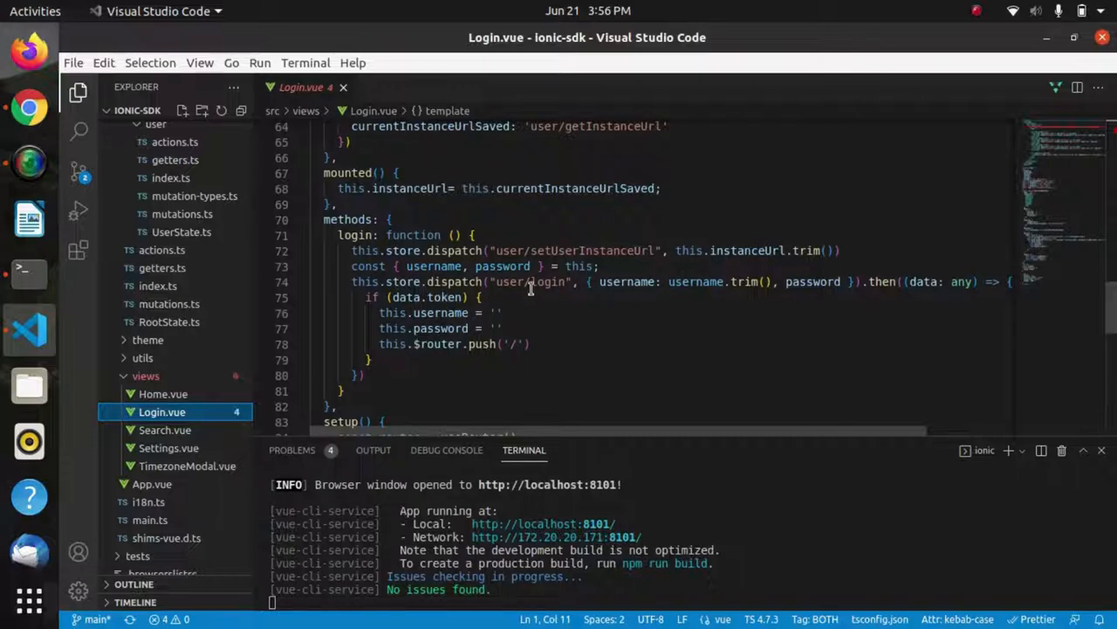
pyautogui.scroll(3)
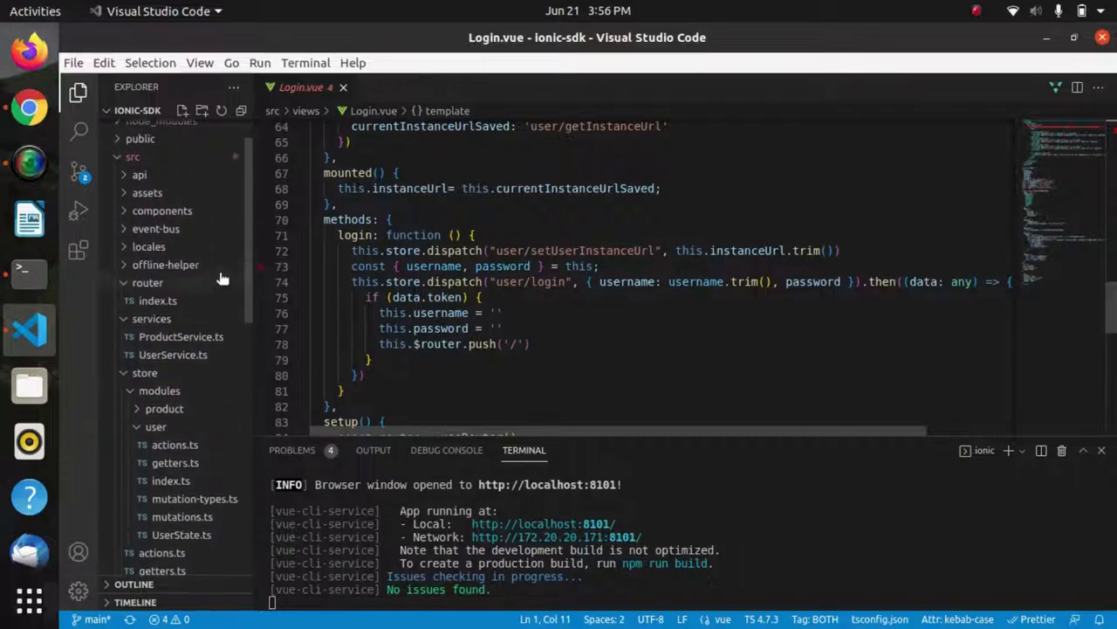
# - Open getters.ts, then actions.ts, and scroll through login, logout and getProfile
pyautogui.click(173, 462)
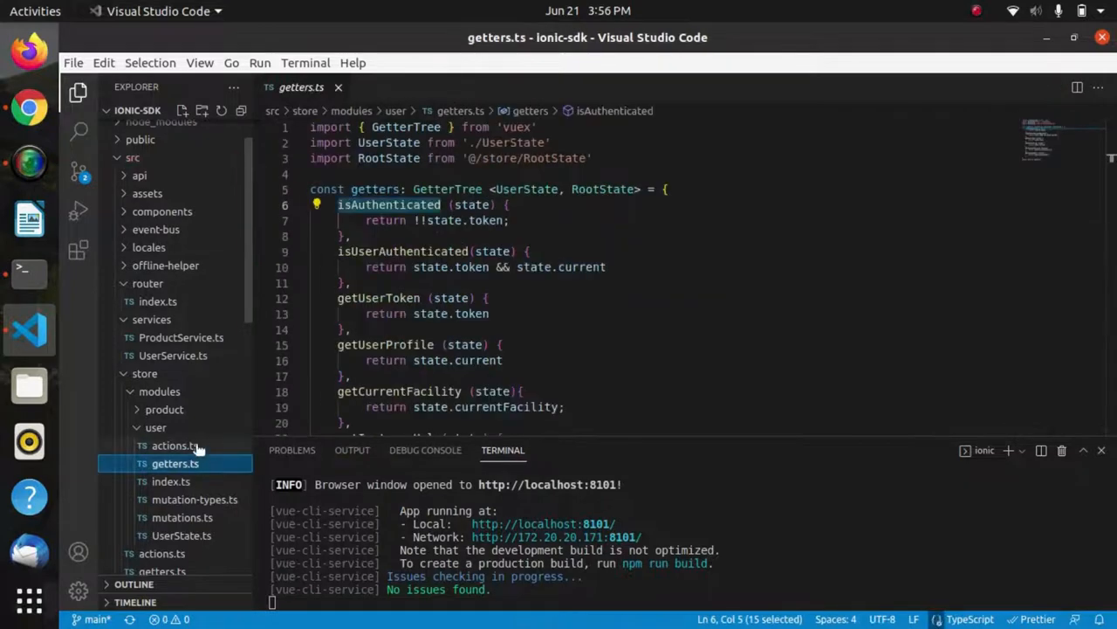
pyautogui.click(175, 445)
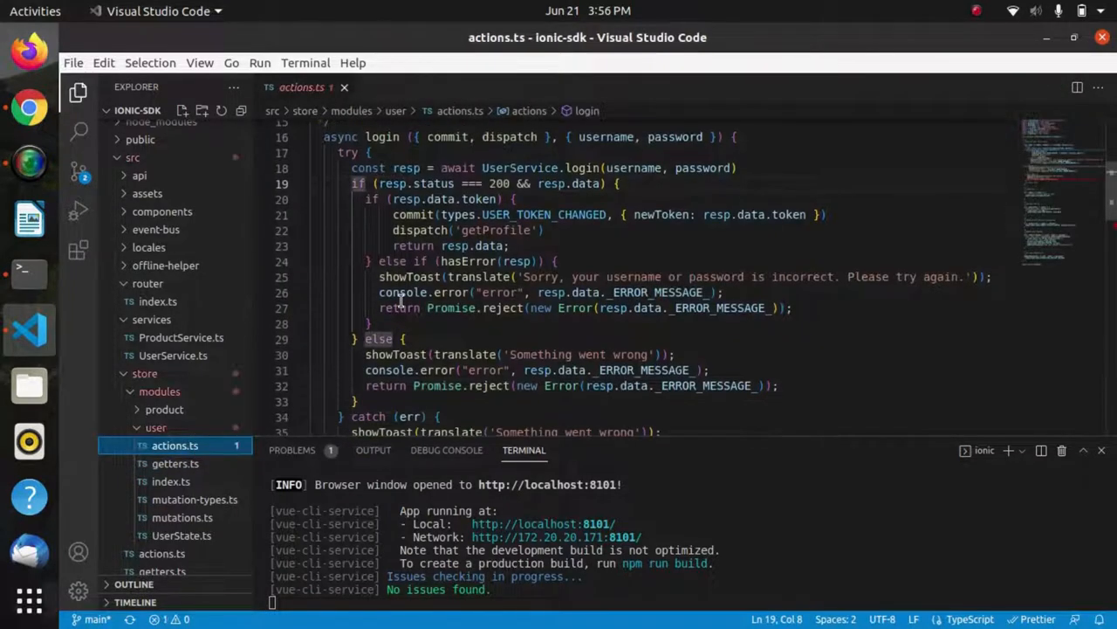
pyautogui.moveTo(655, 168)
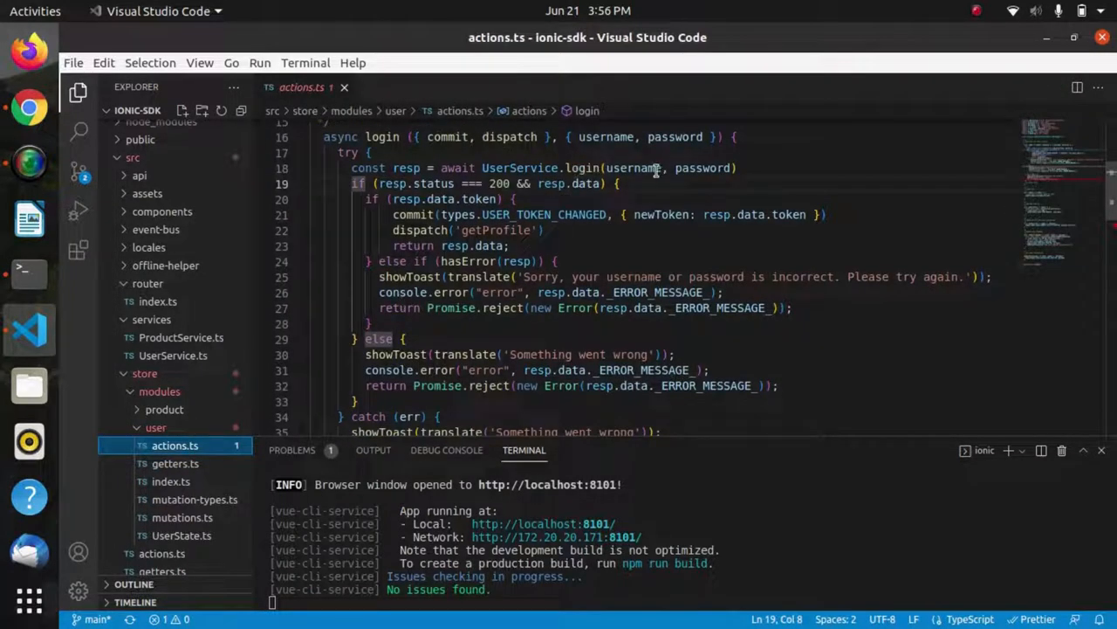
pyautogui.moveTo(650, 168)
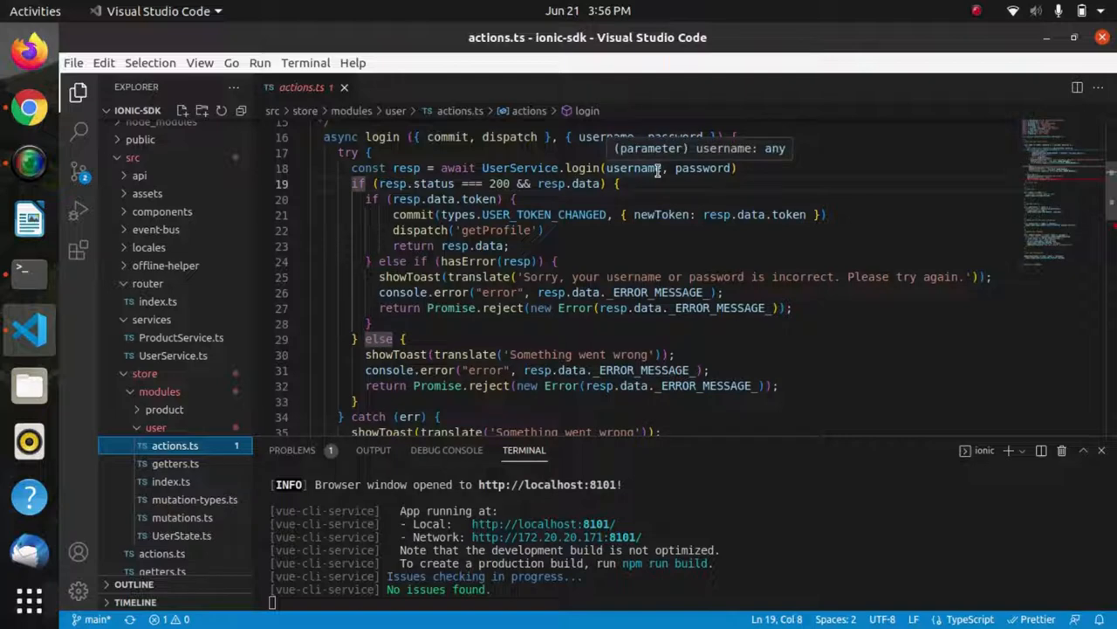
pyautogui.moveTo(449, 199)
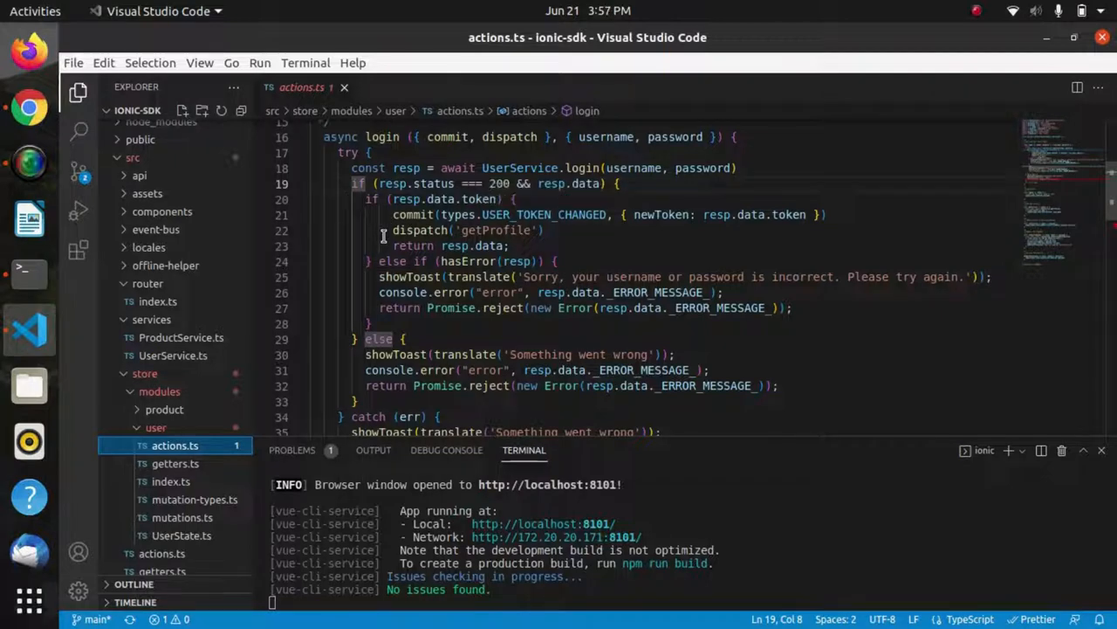
pyautogui.scroll(-3)
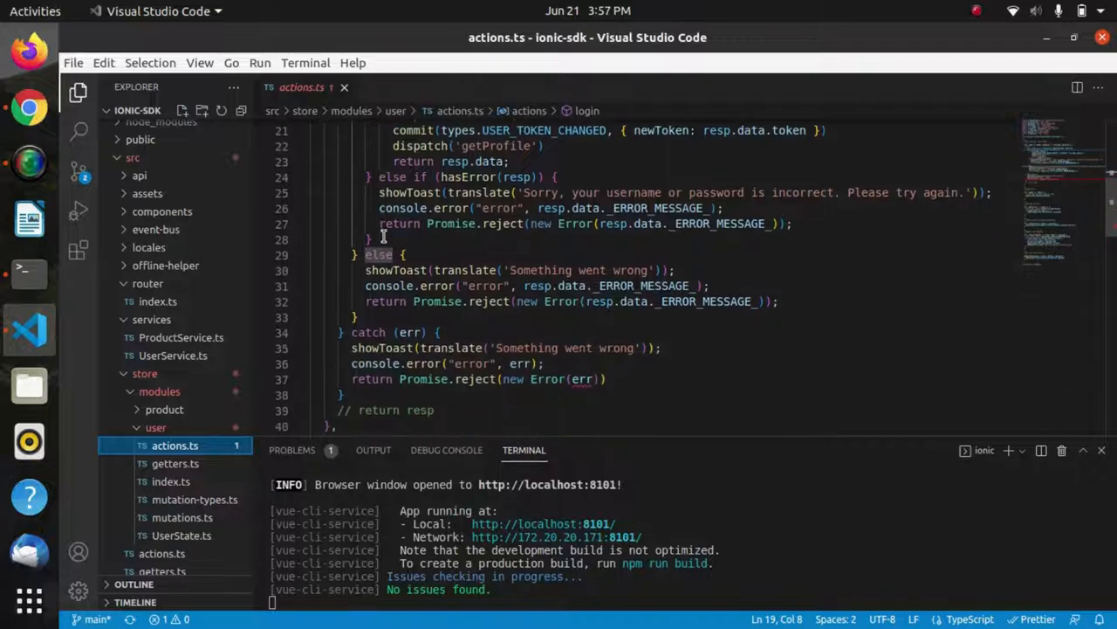
pyautogui.scroll(-3)
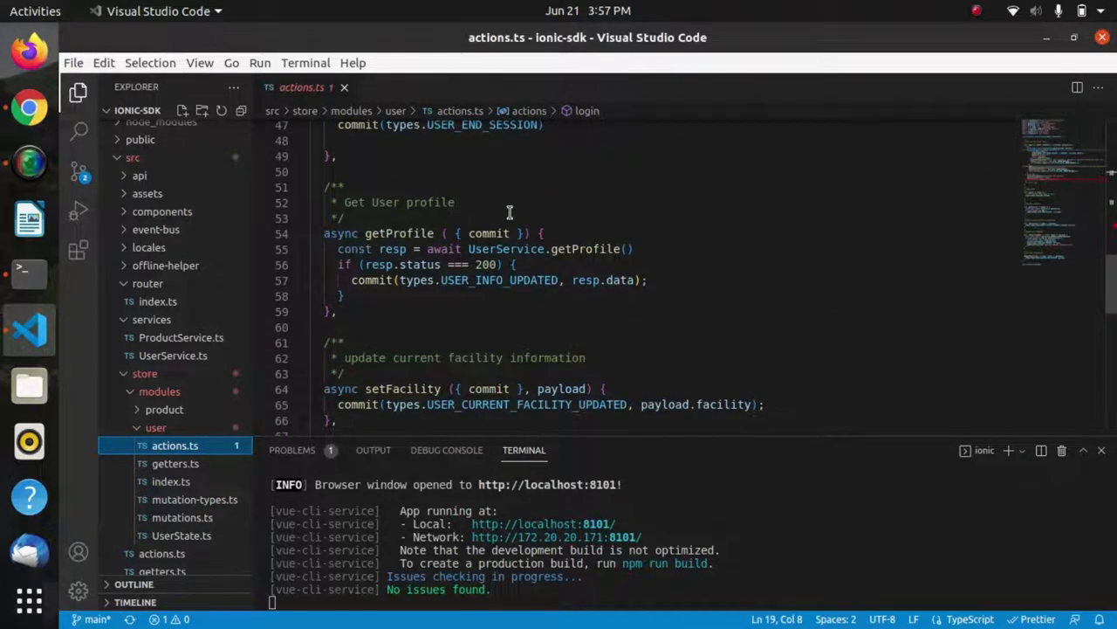
pyautogui.scroll(3)
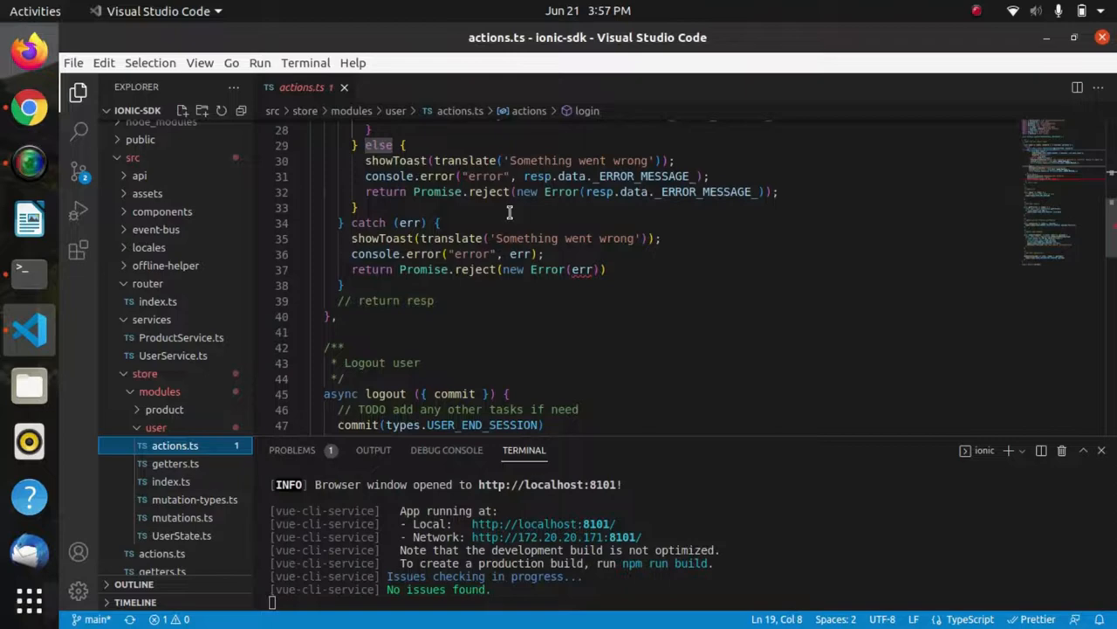
pyautogui.moveTo(165, 266)
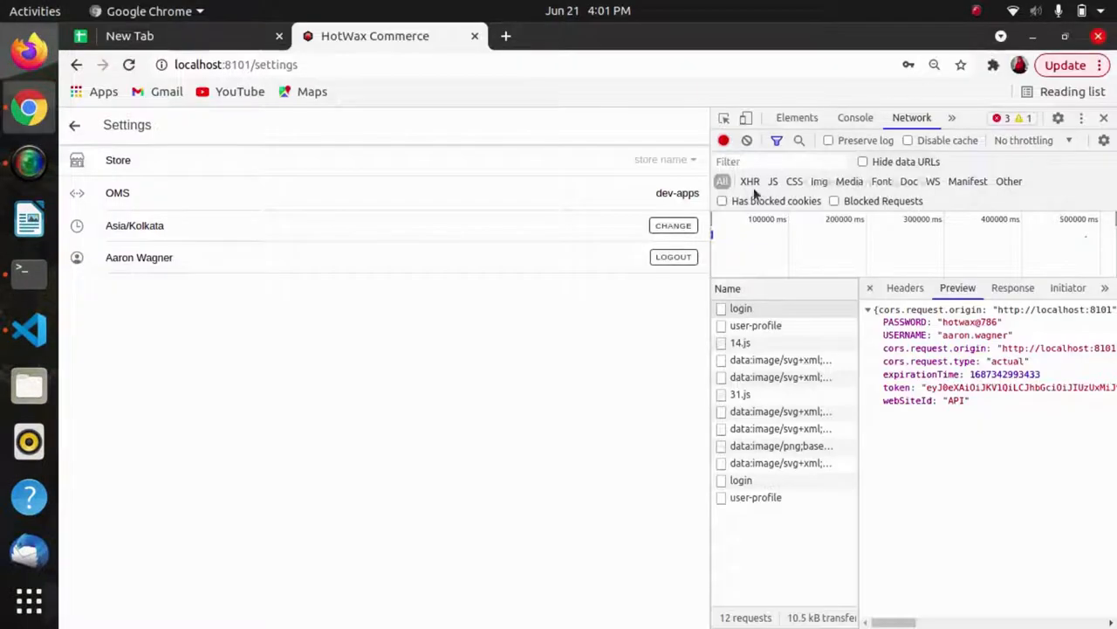
pyautogui.moveTo(673, 256)
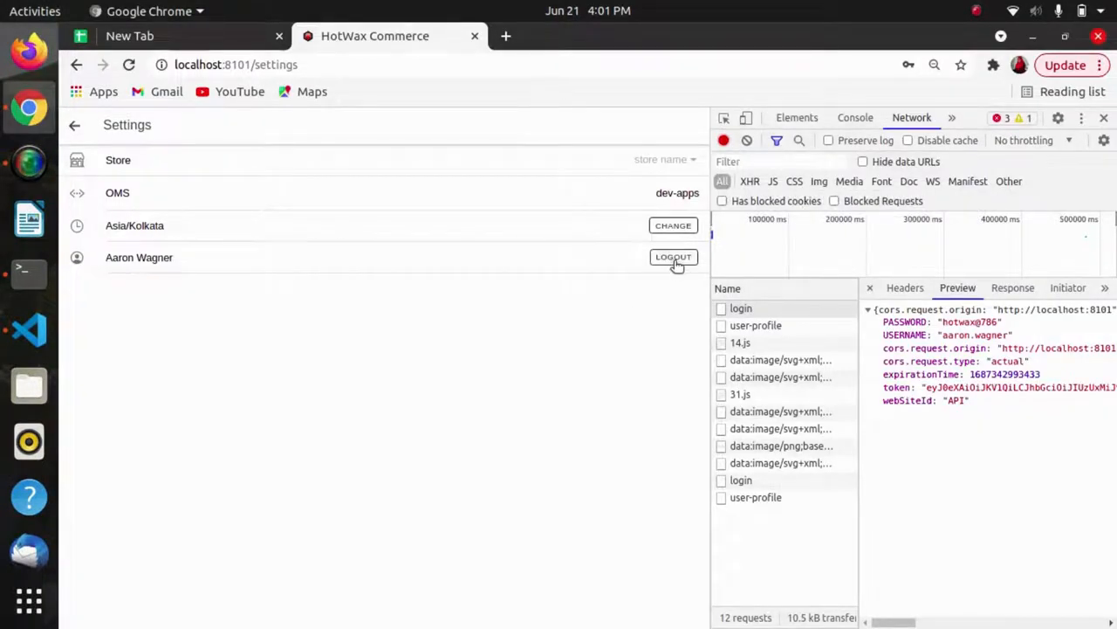
# - Log out from the Settings page using the LOGOUT button beside the user name
pyautogui.click(673, 257)
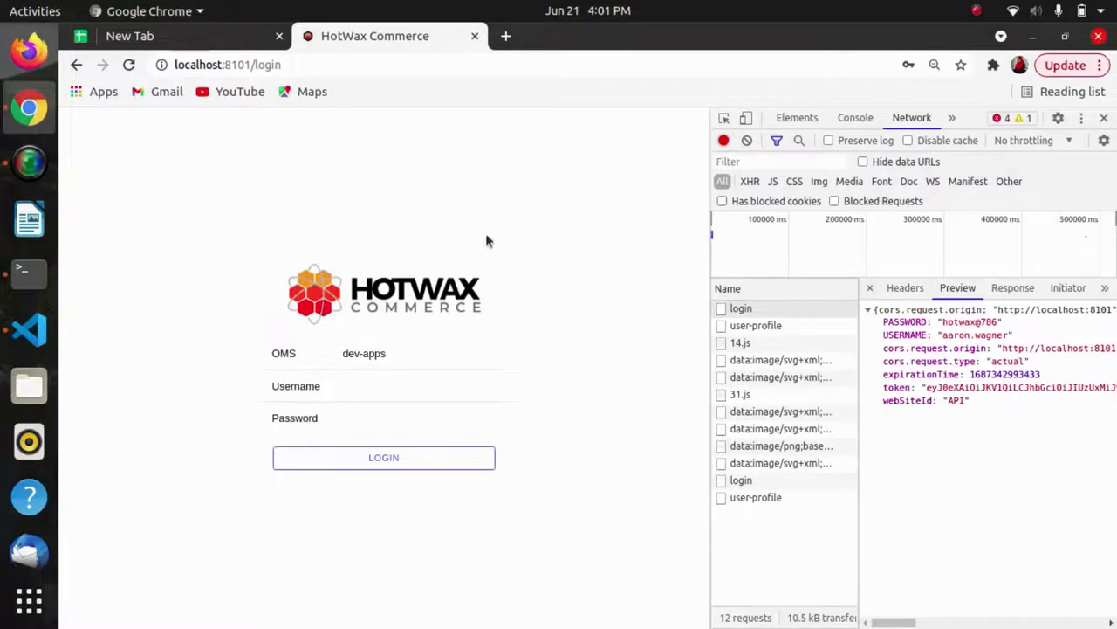
pyautogui.moveTo(563, 240)
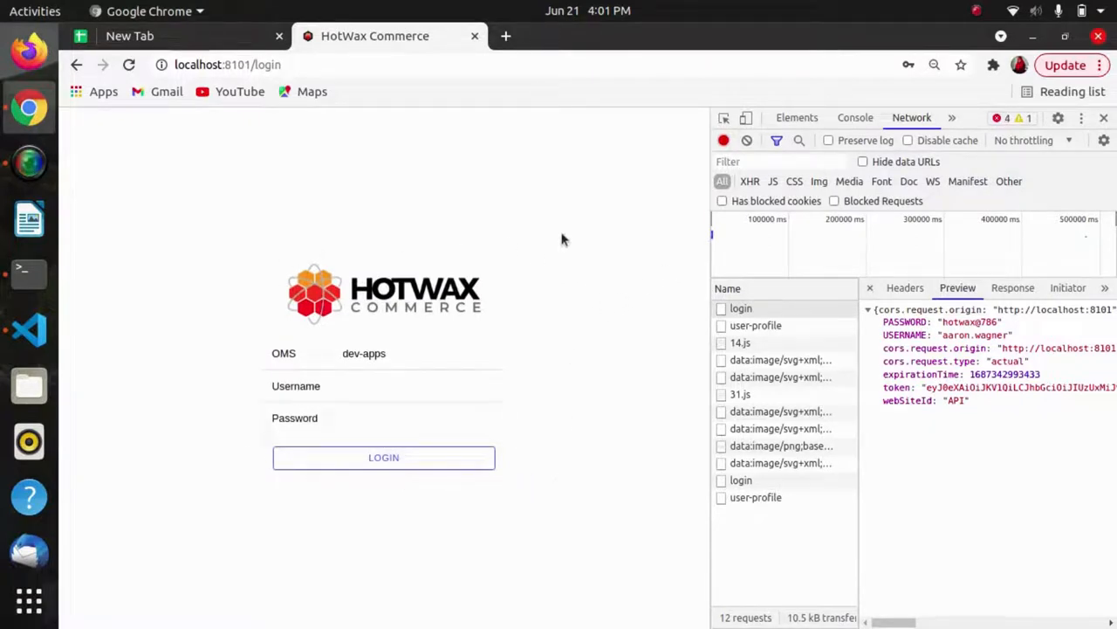
pyautogui.moveTo(85, 357)
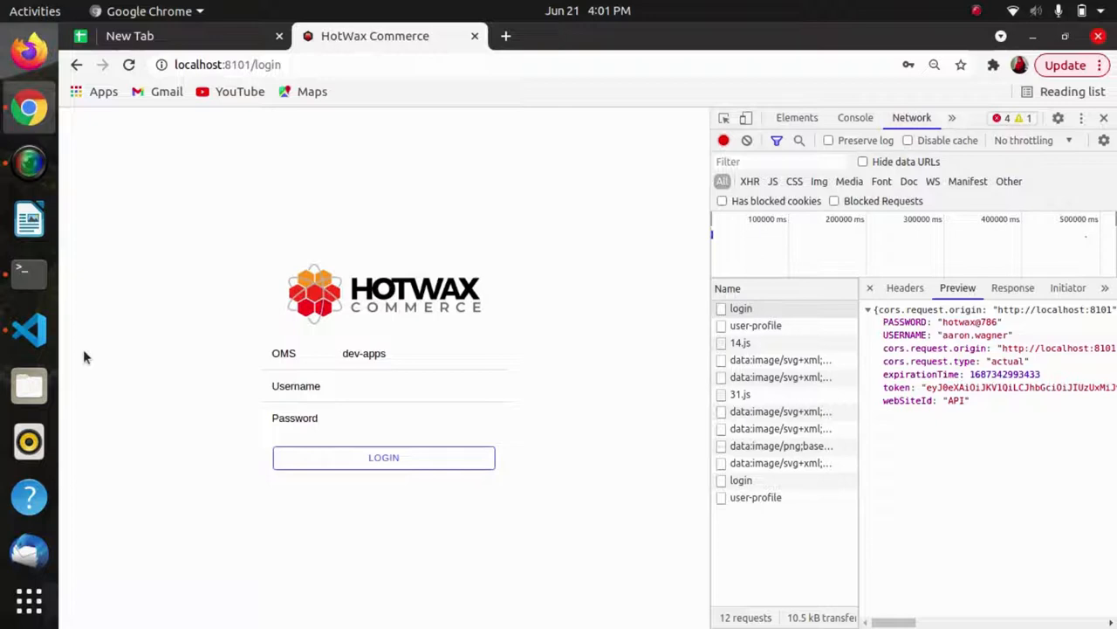
# - Review the logout code in Settings.vue and actions.ts, then view USER_END_SESSION in mutations.ts
pyautogui.click(29, 330)
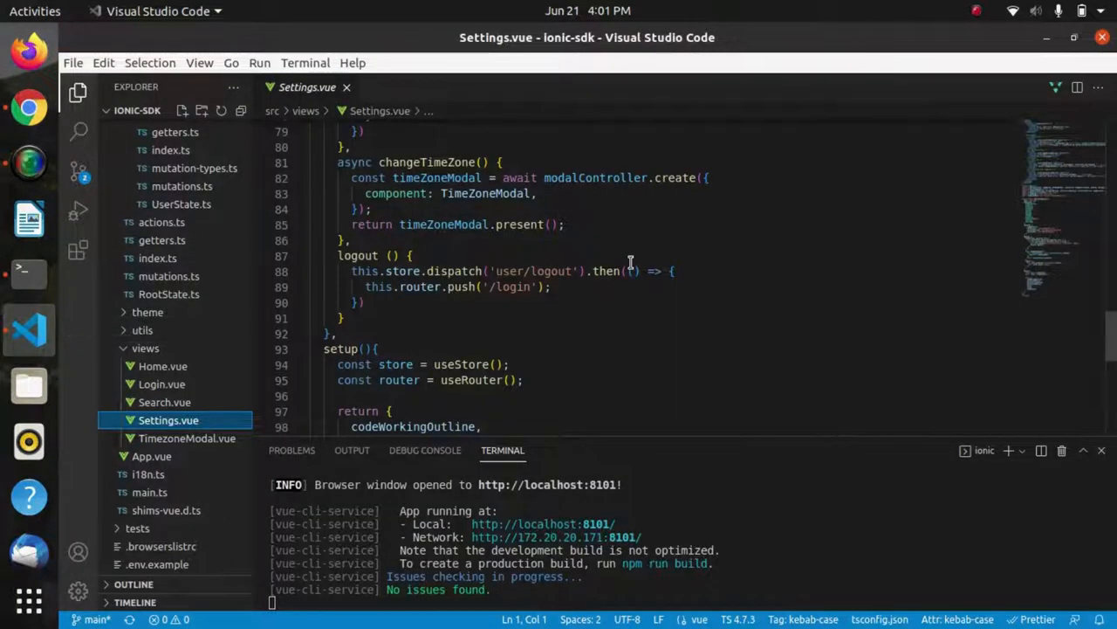
pyautogui.scroll(-3)
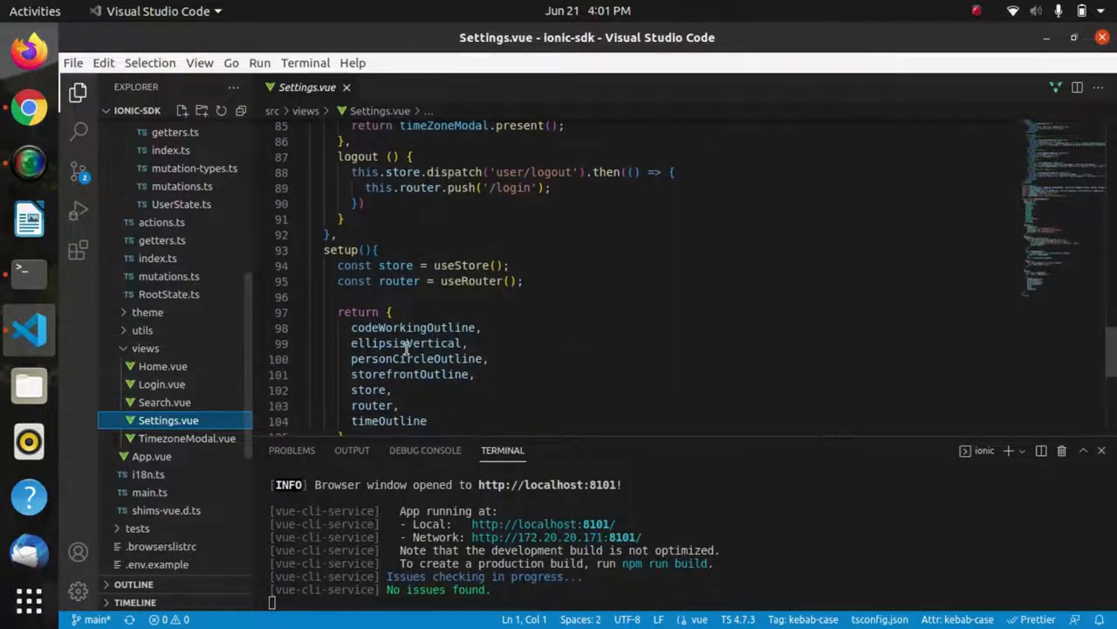
pyautogui.scroll(3)
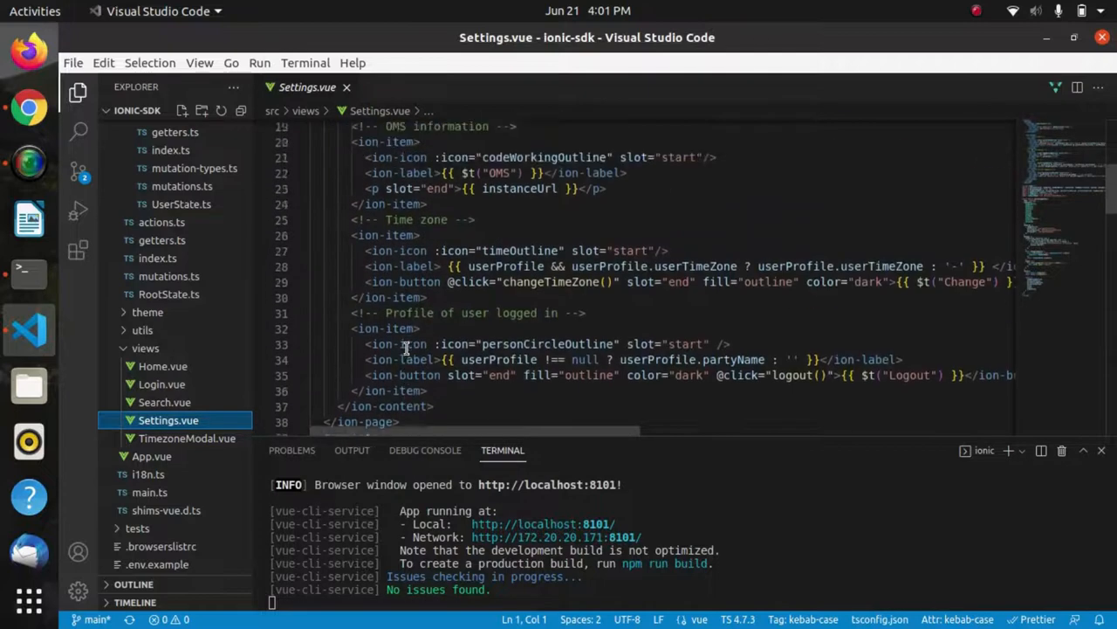
pyautogui.scroll(-3)
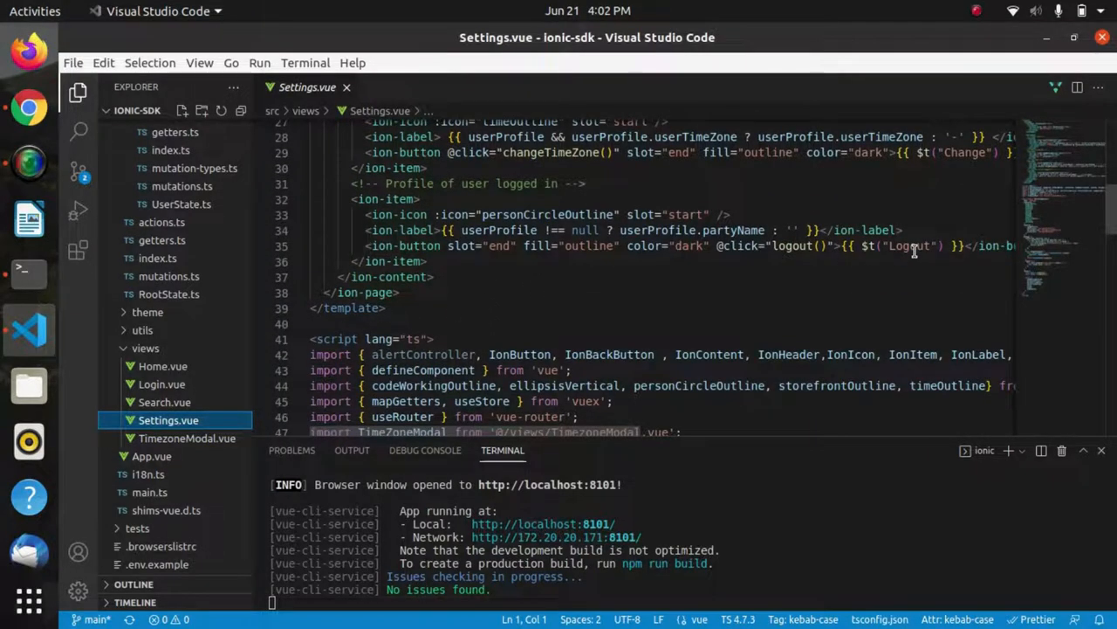
pyautogui.moveTo(899, 253)
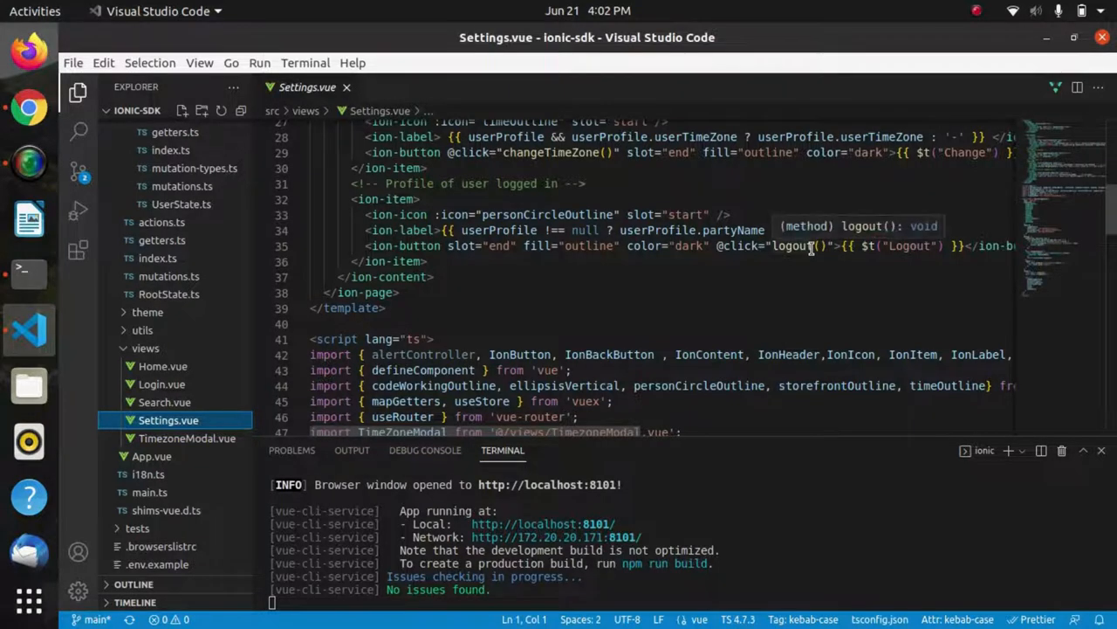
pyautogui.scroll(-3)
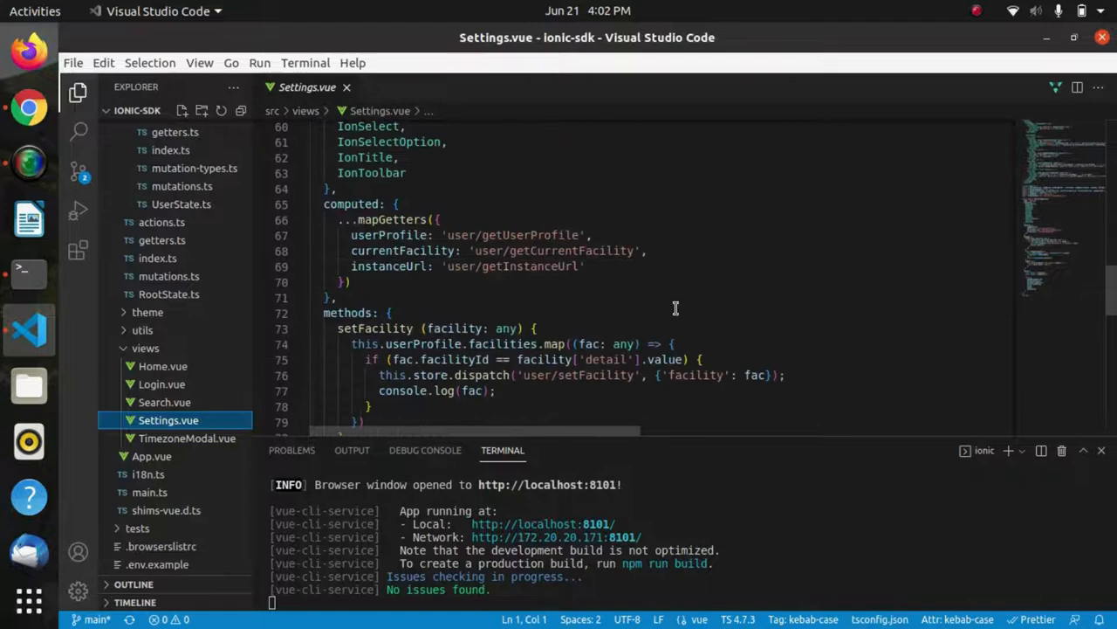
pyautogui.scroll(-3)
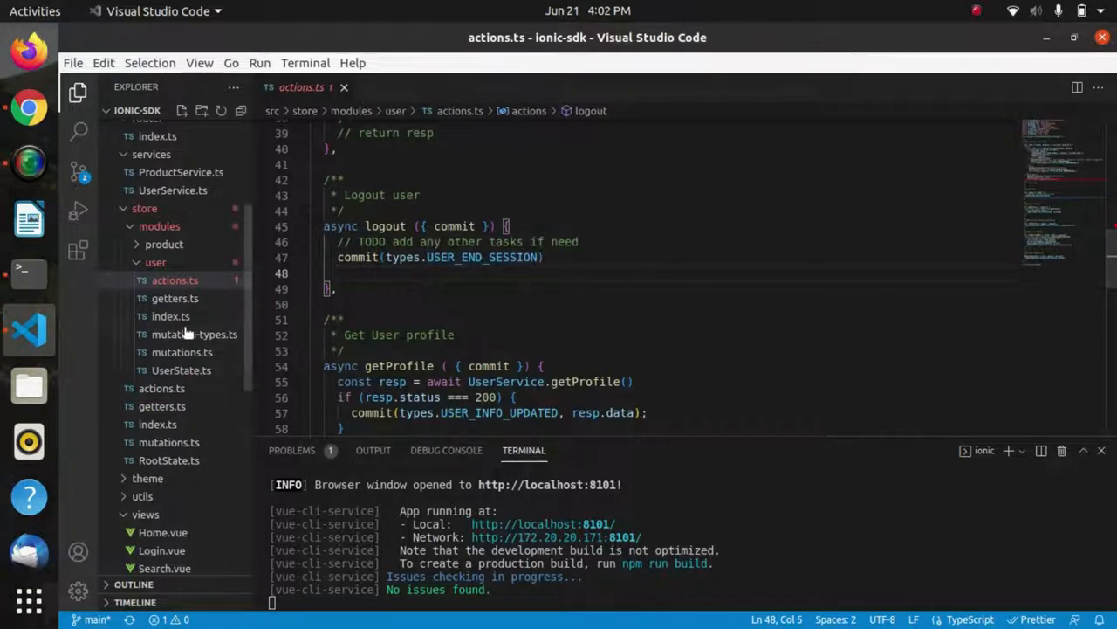
pyautogui.click(182, 352)
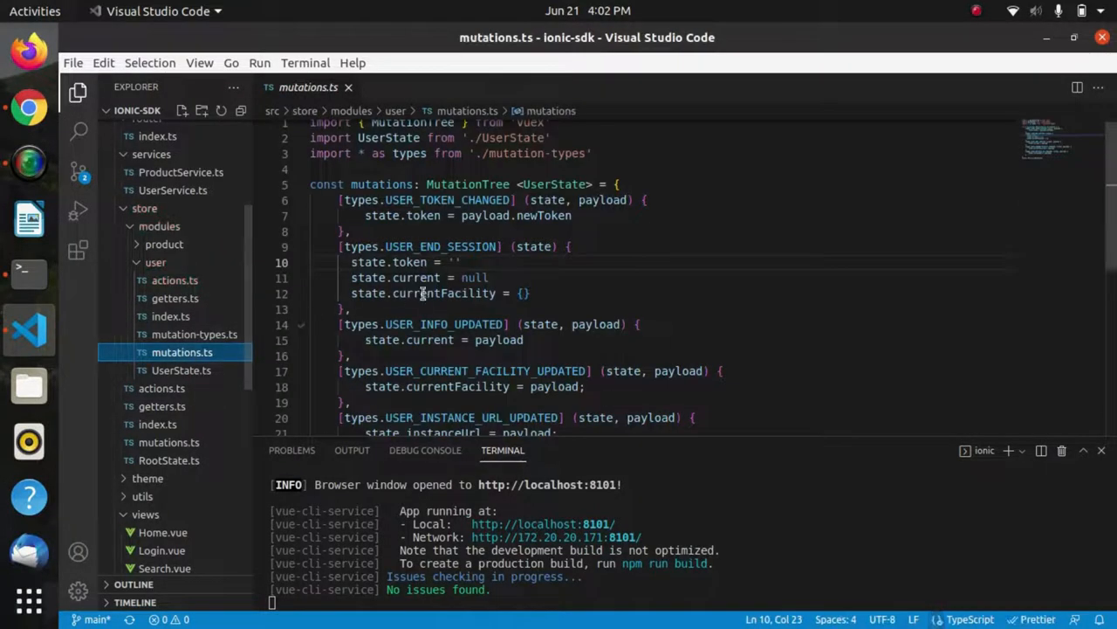